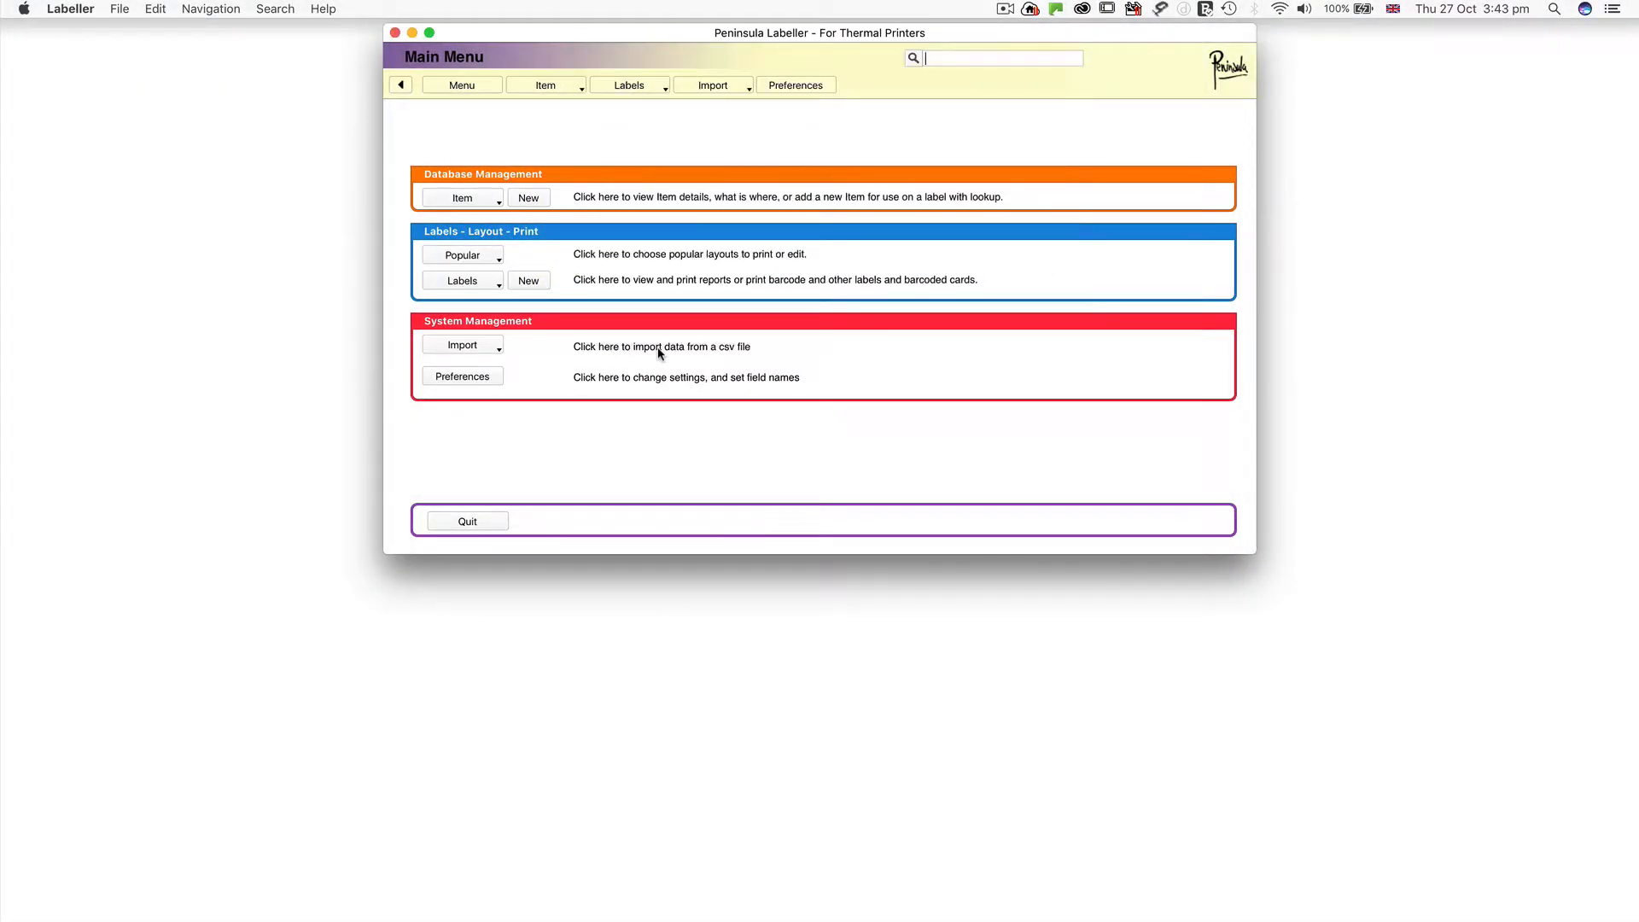
Choose New Label from the Labels menu to begin a new layout.
left_click(628, 85)
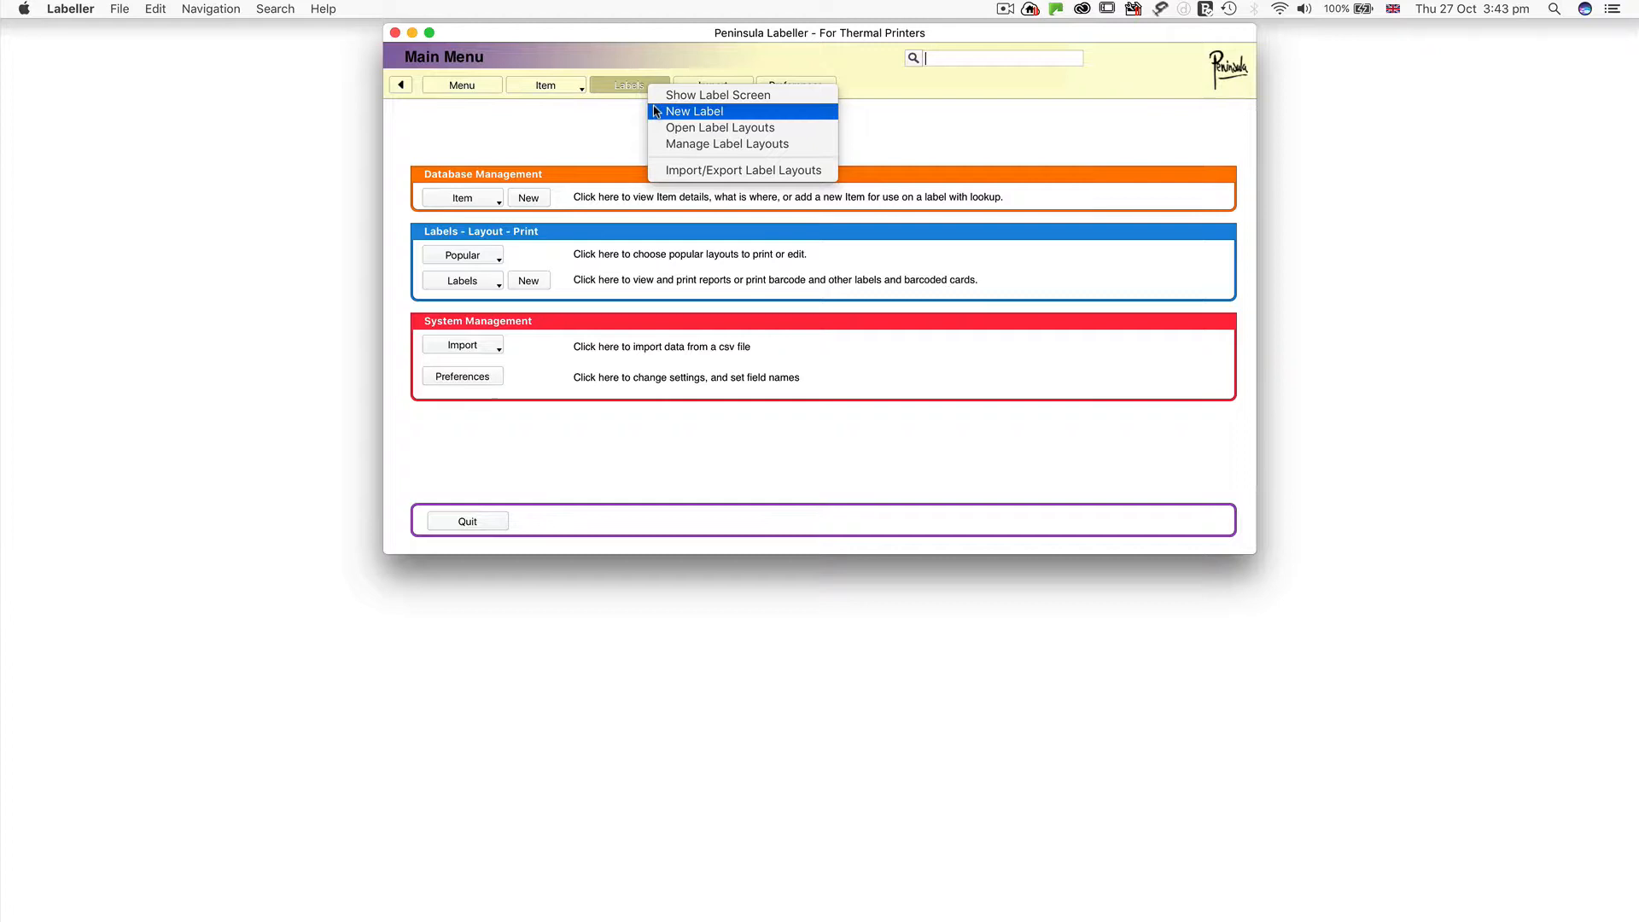
left_click(694, 111)
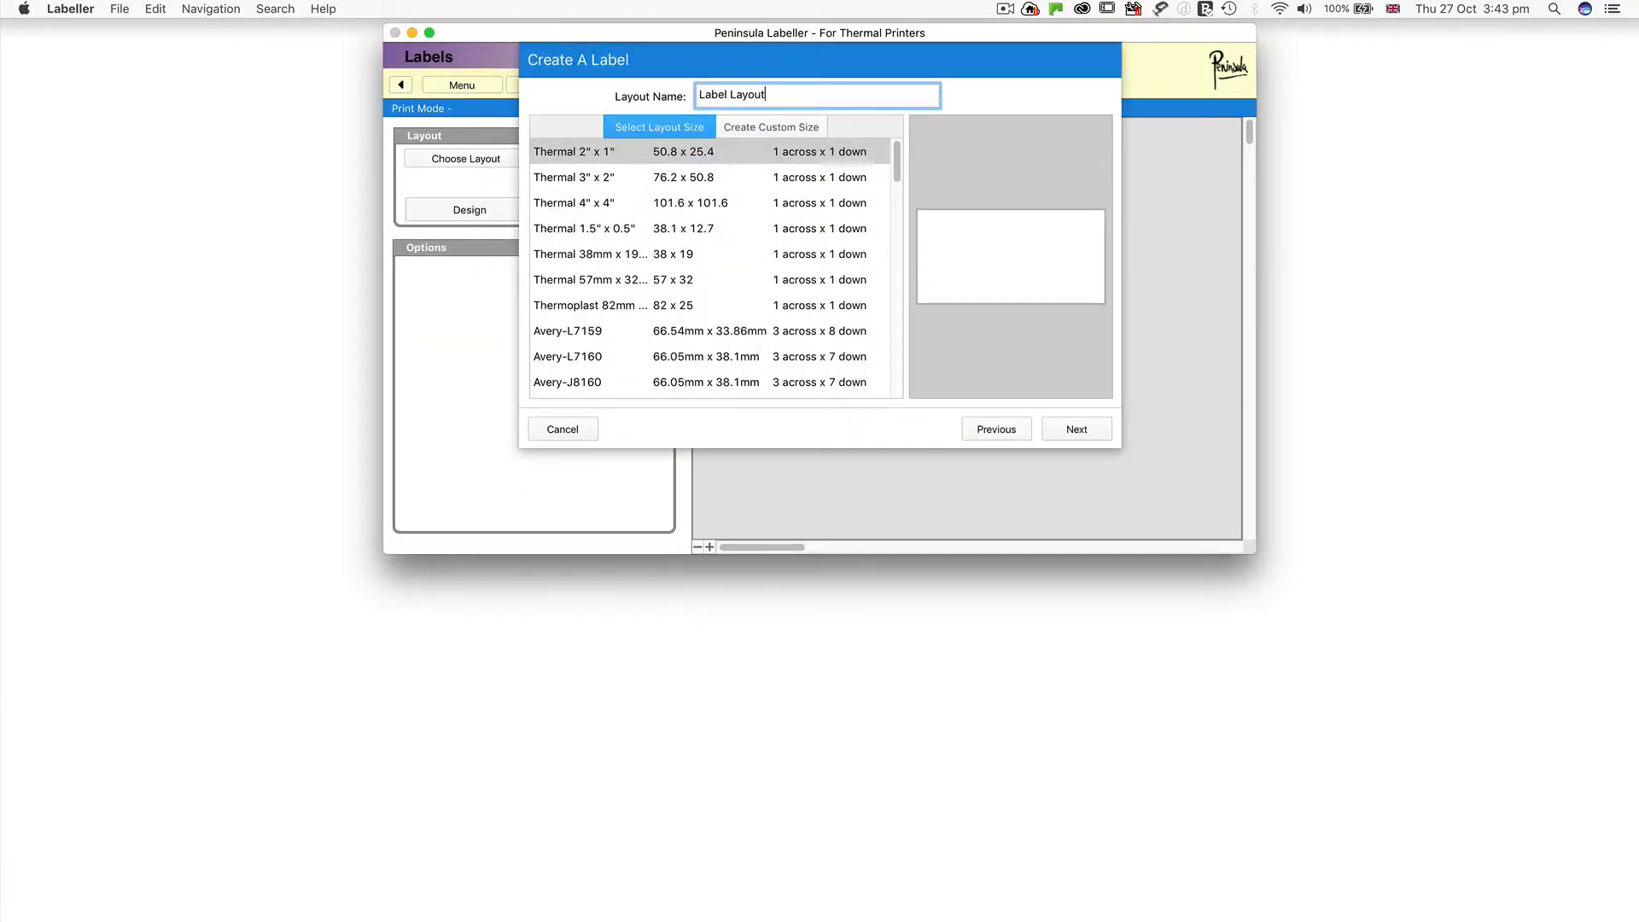
Create a blank Thermal 3" x 2" label using the hand-designed Label Layout source.
left_click(679, 177)
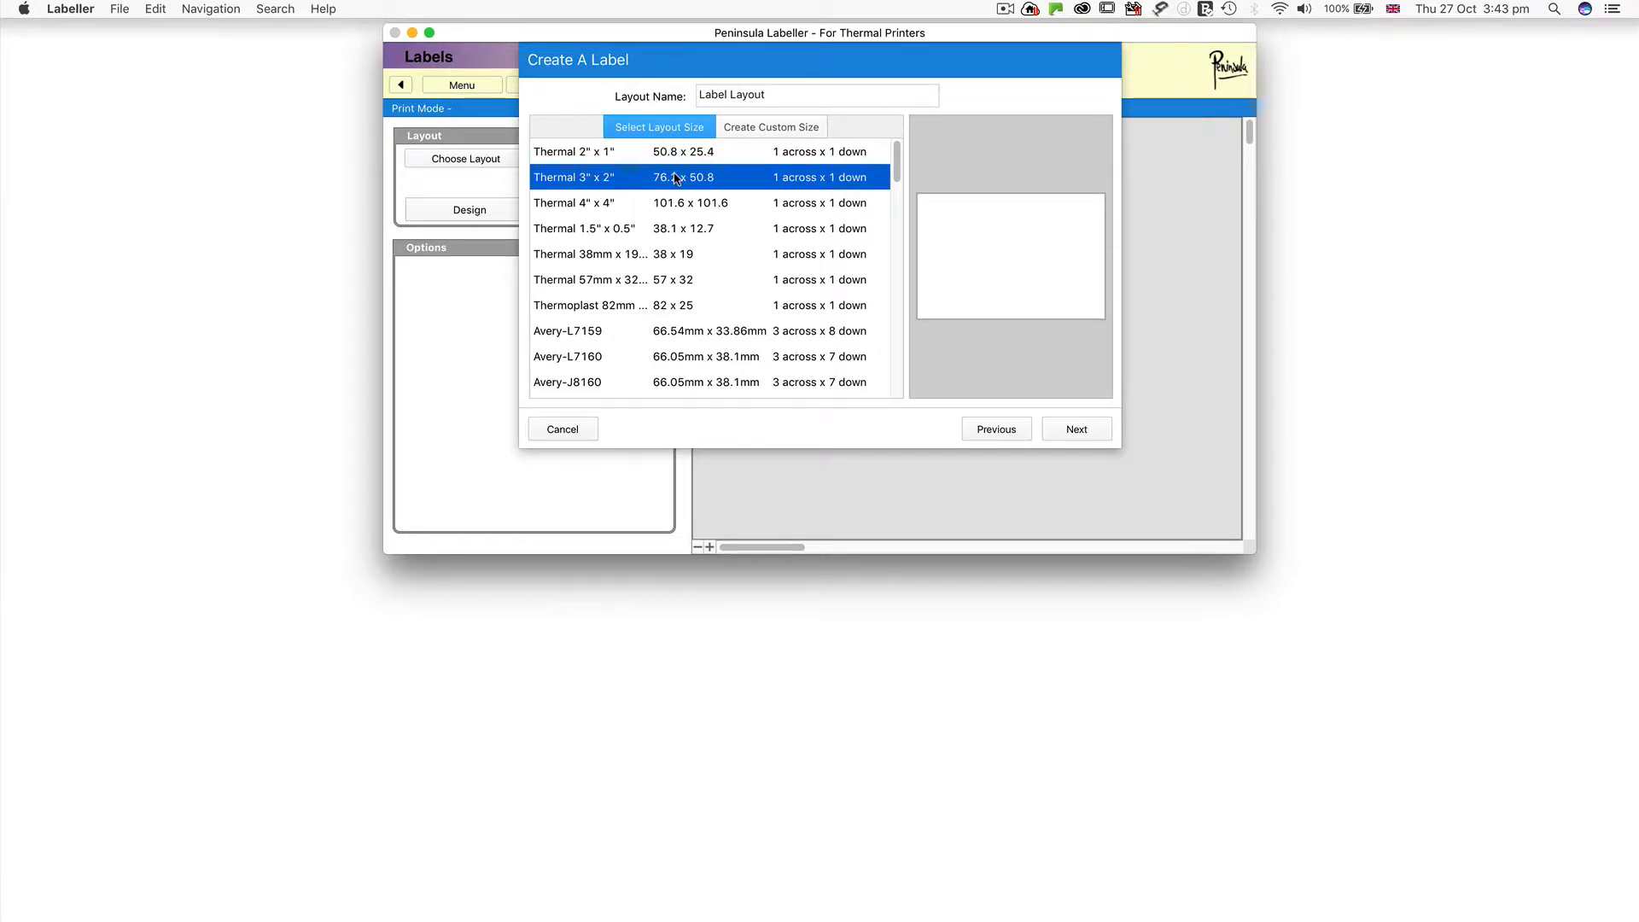
left_click(1076, 429)
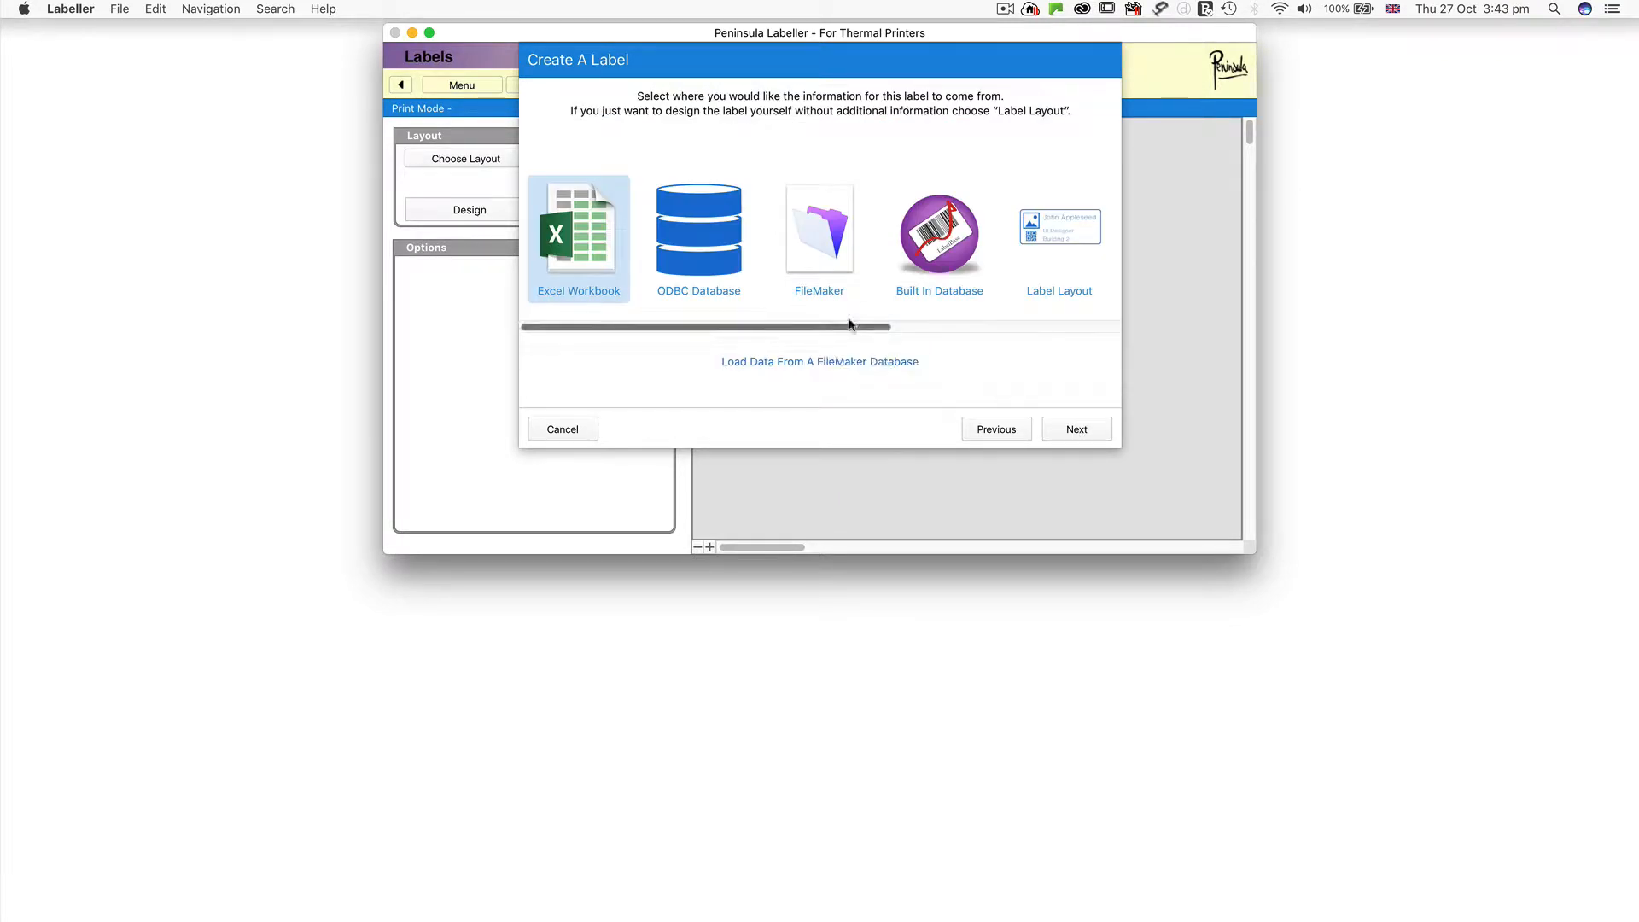
scroll("right", 3)
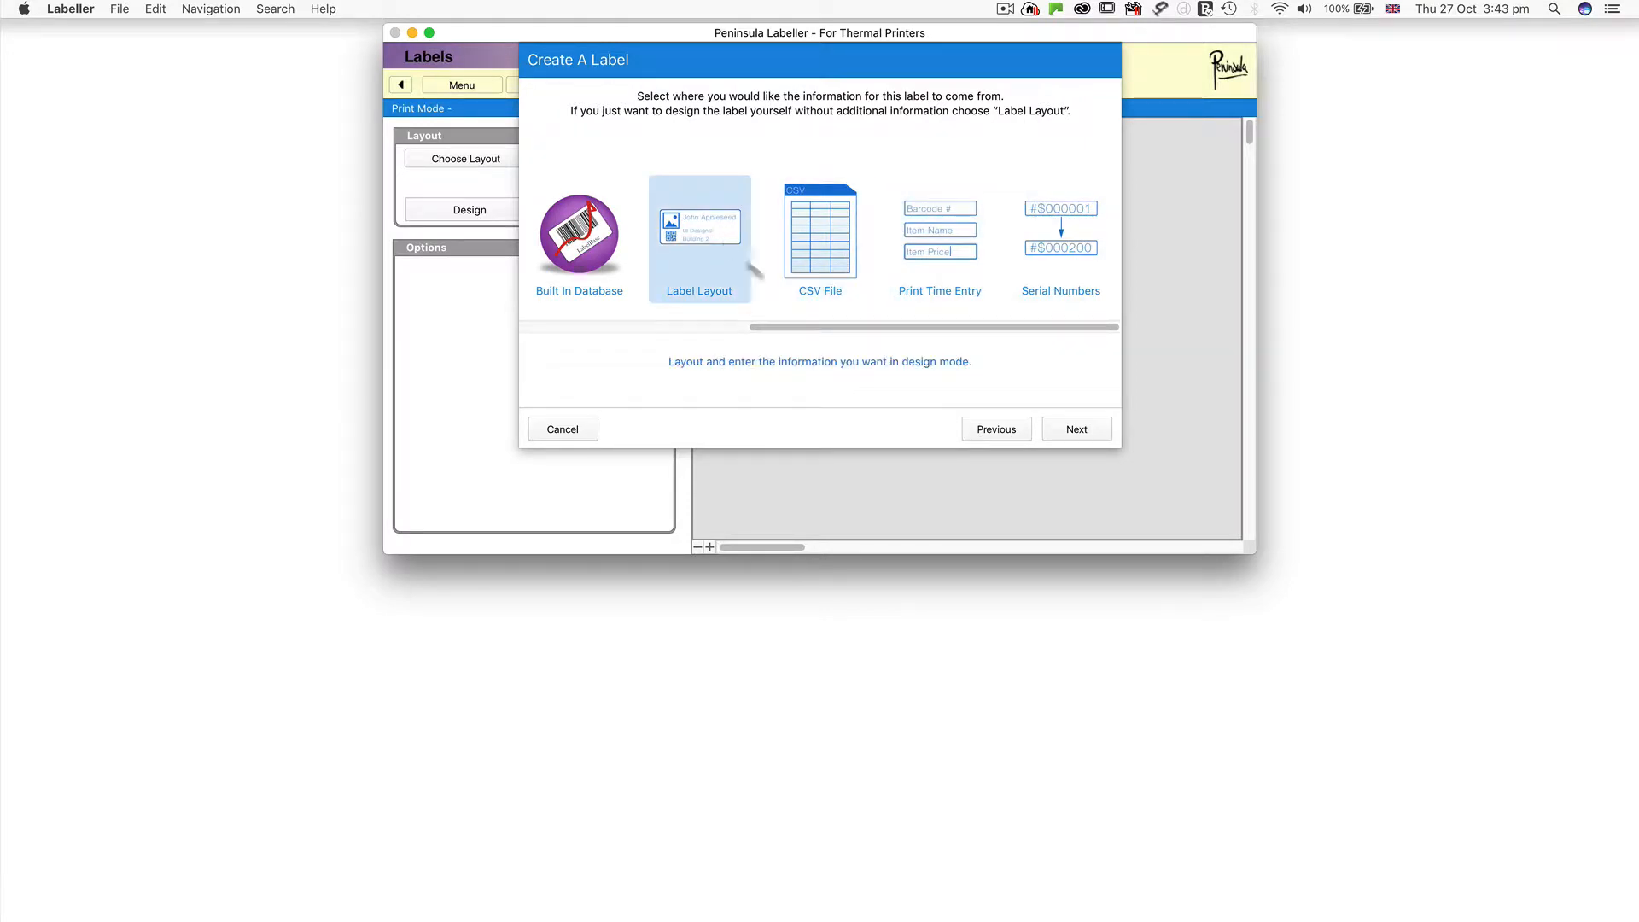
left_click(1076, 428)
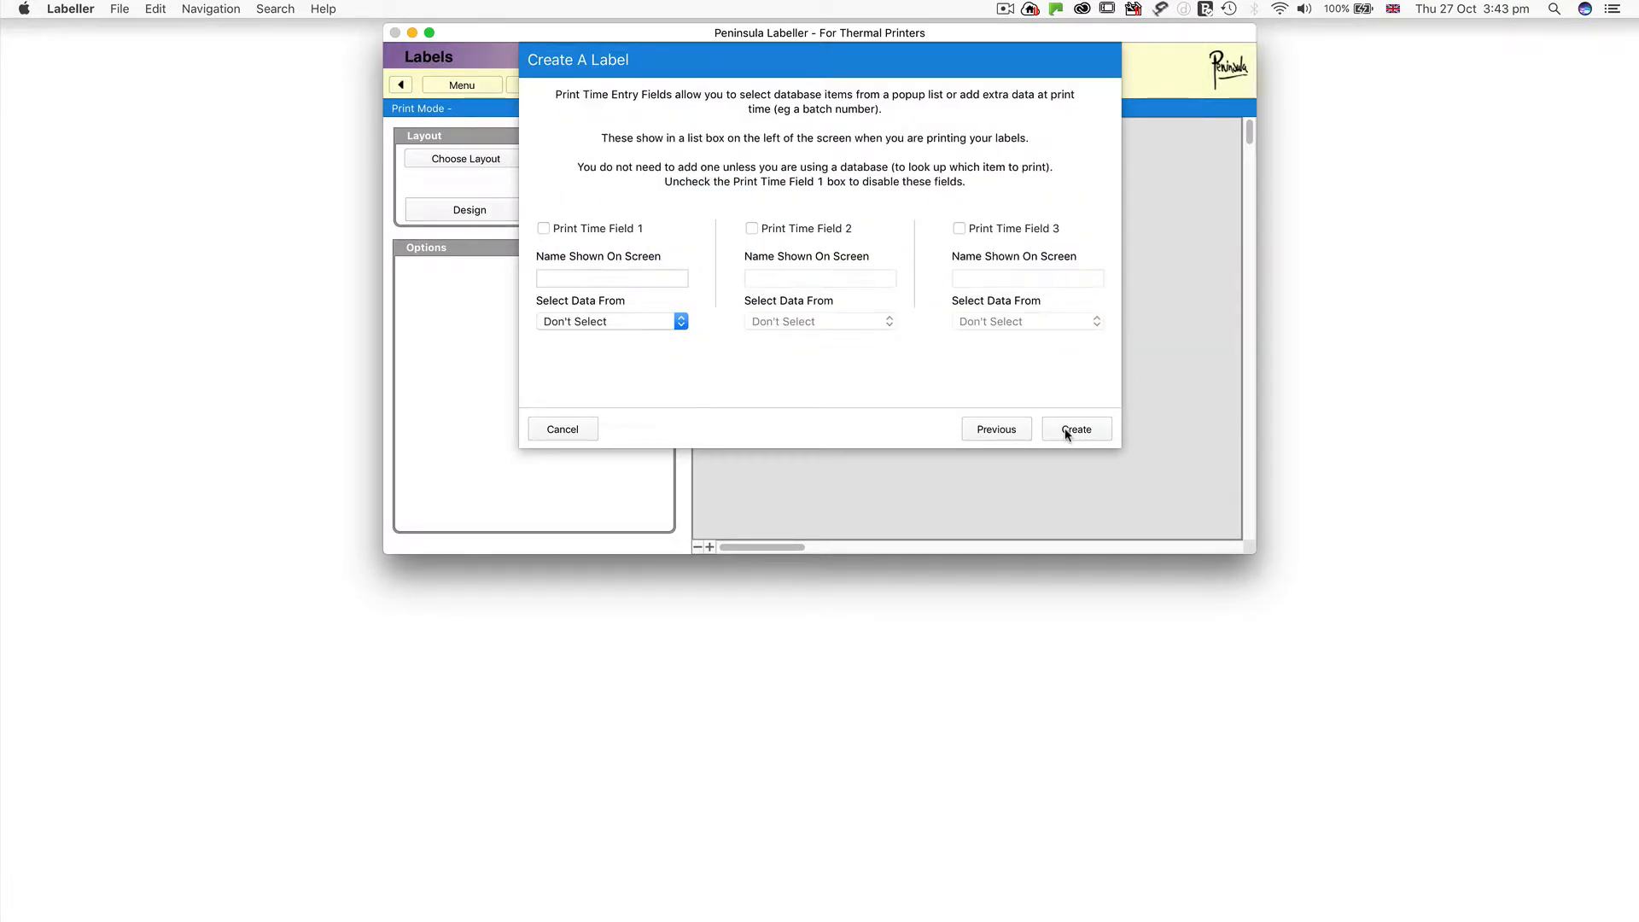
left_click(1076, 428)
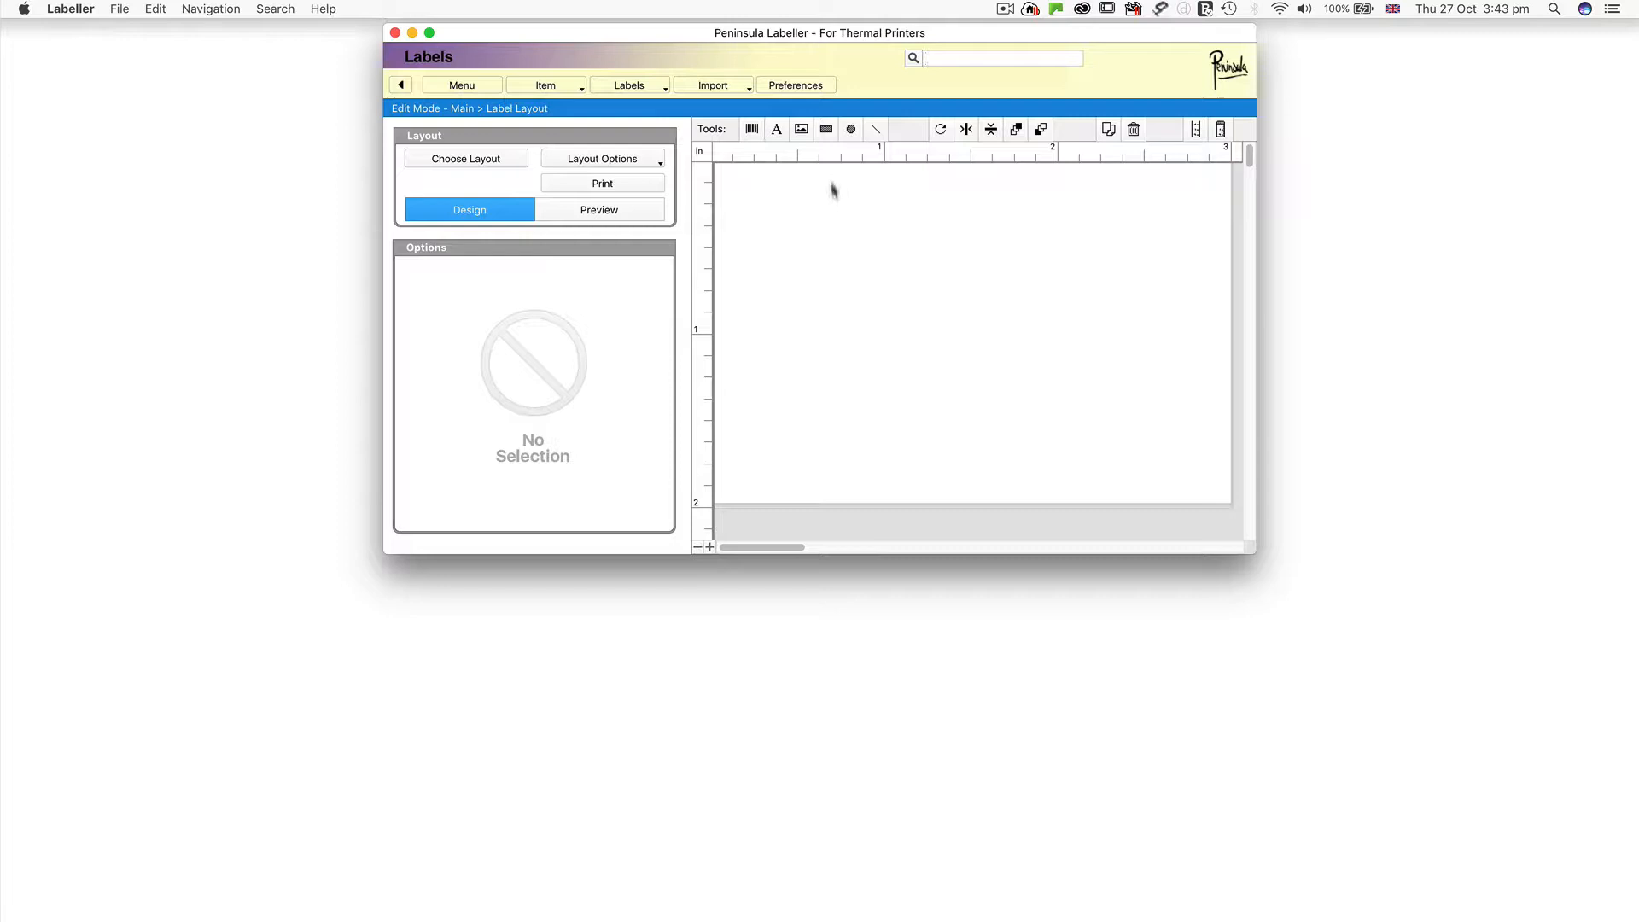
Add a text box reading 'Peninsula', centred, in DIN Alternate font.
left_click(776, 129)
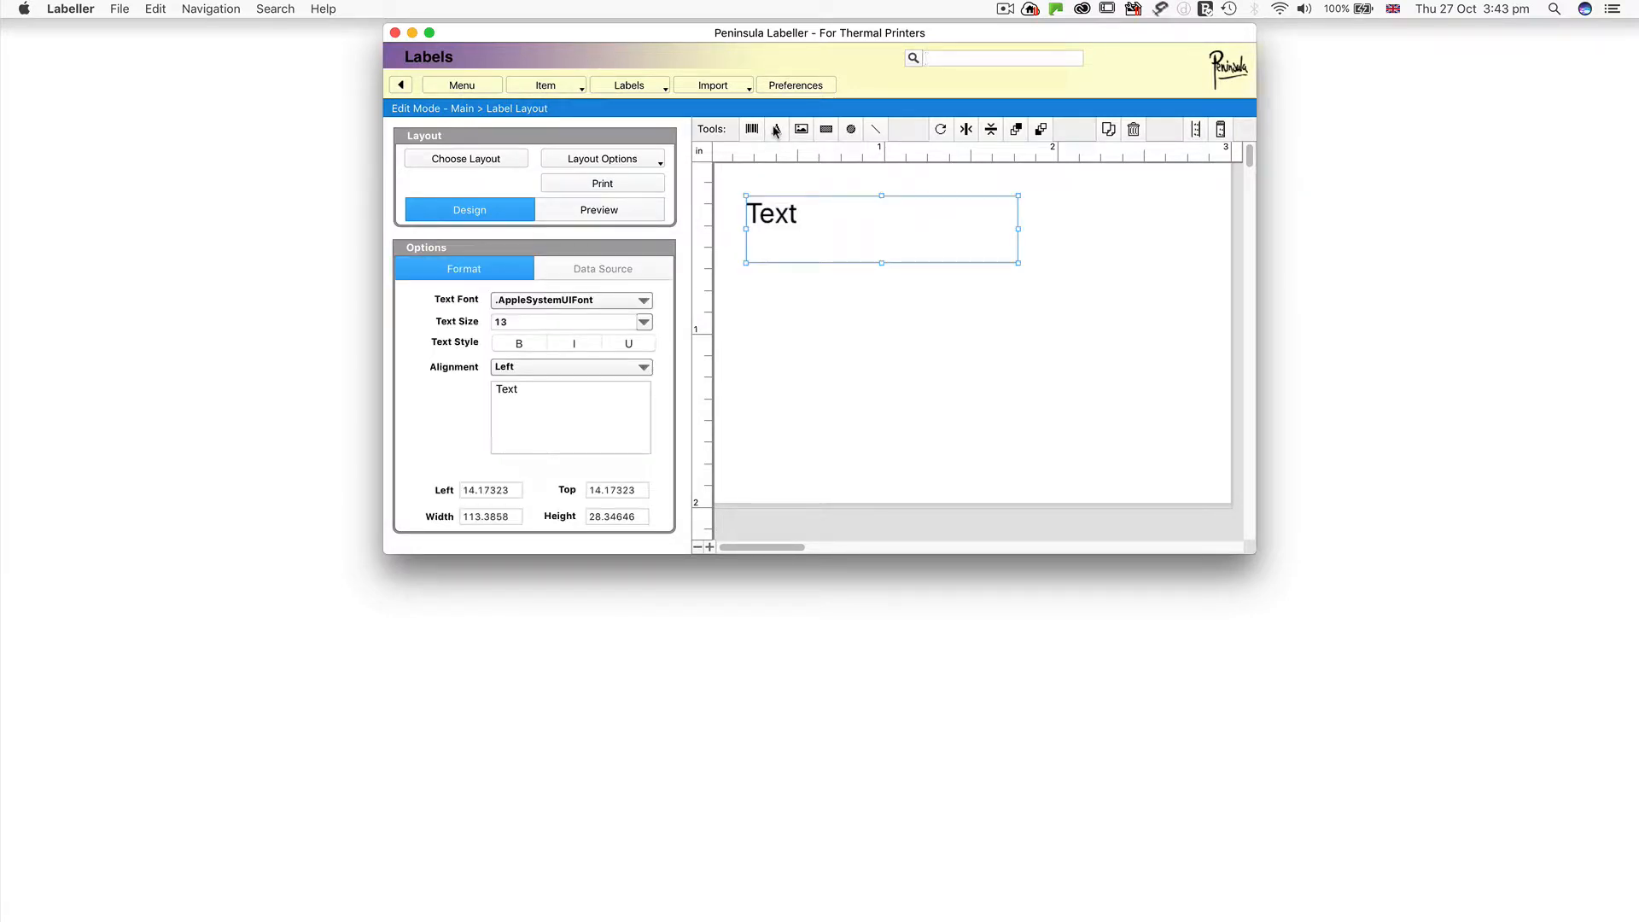
double_click(506, 389)
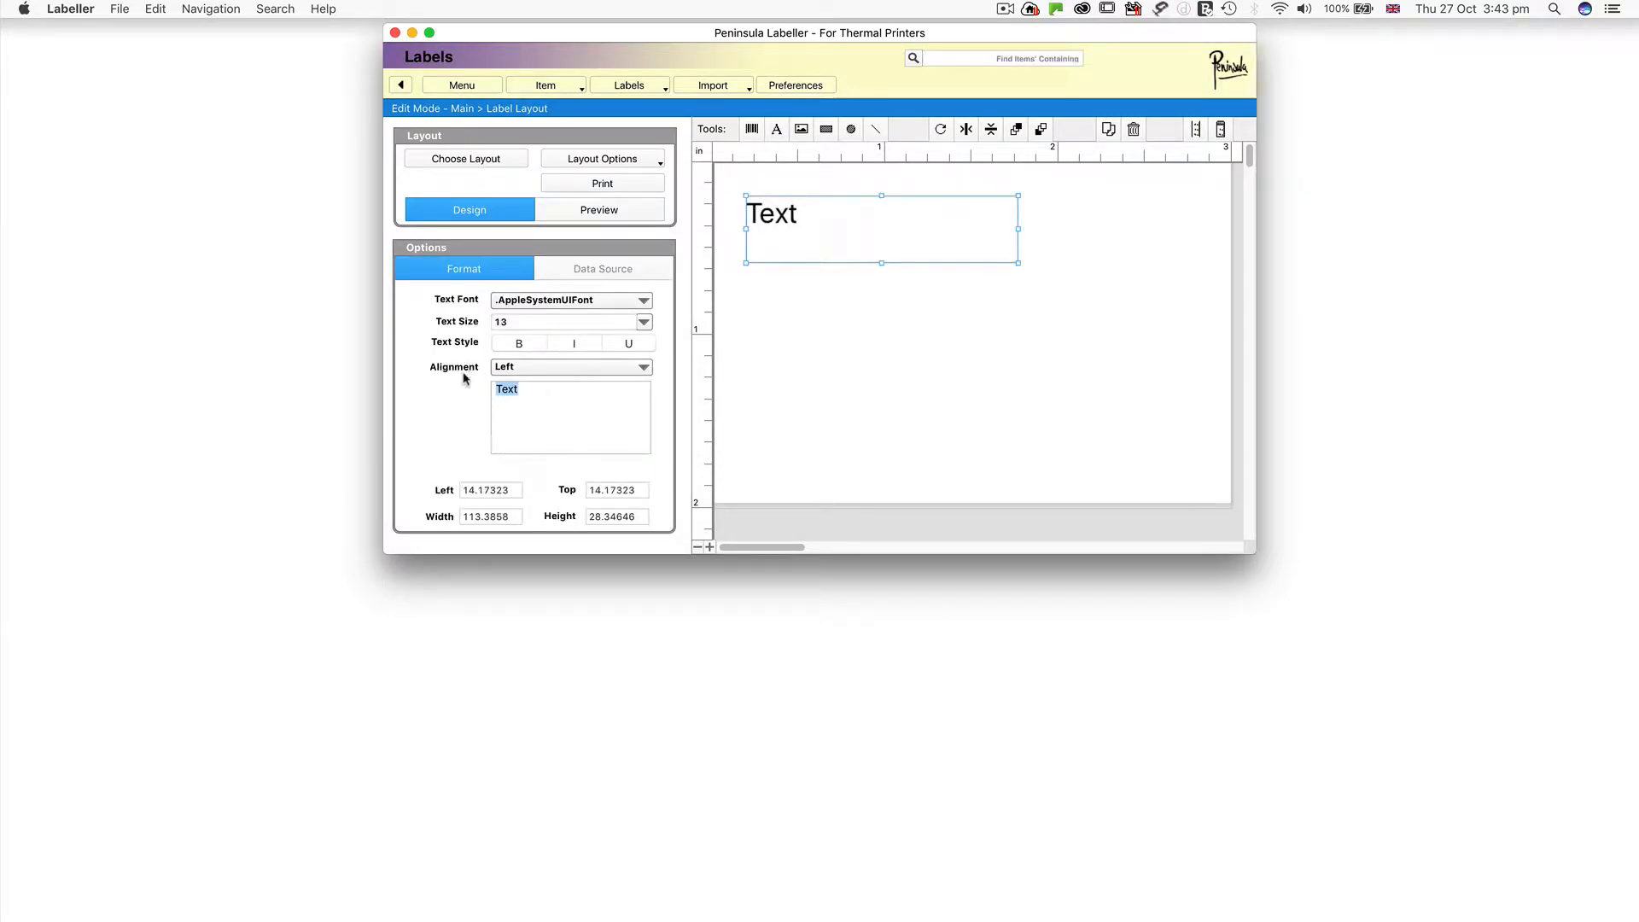
type("Peninsula")
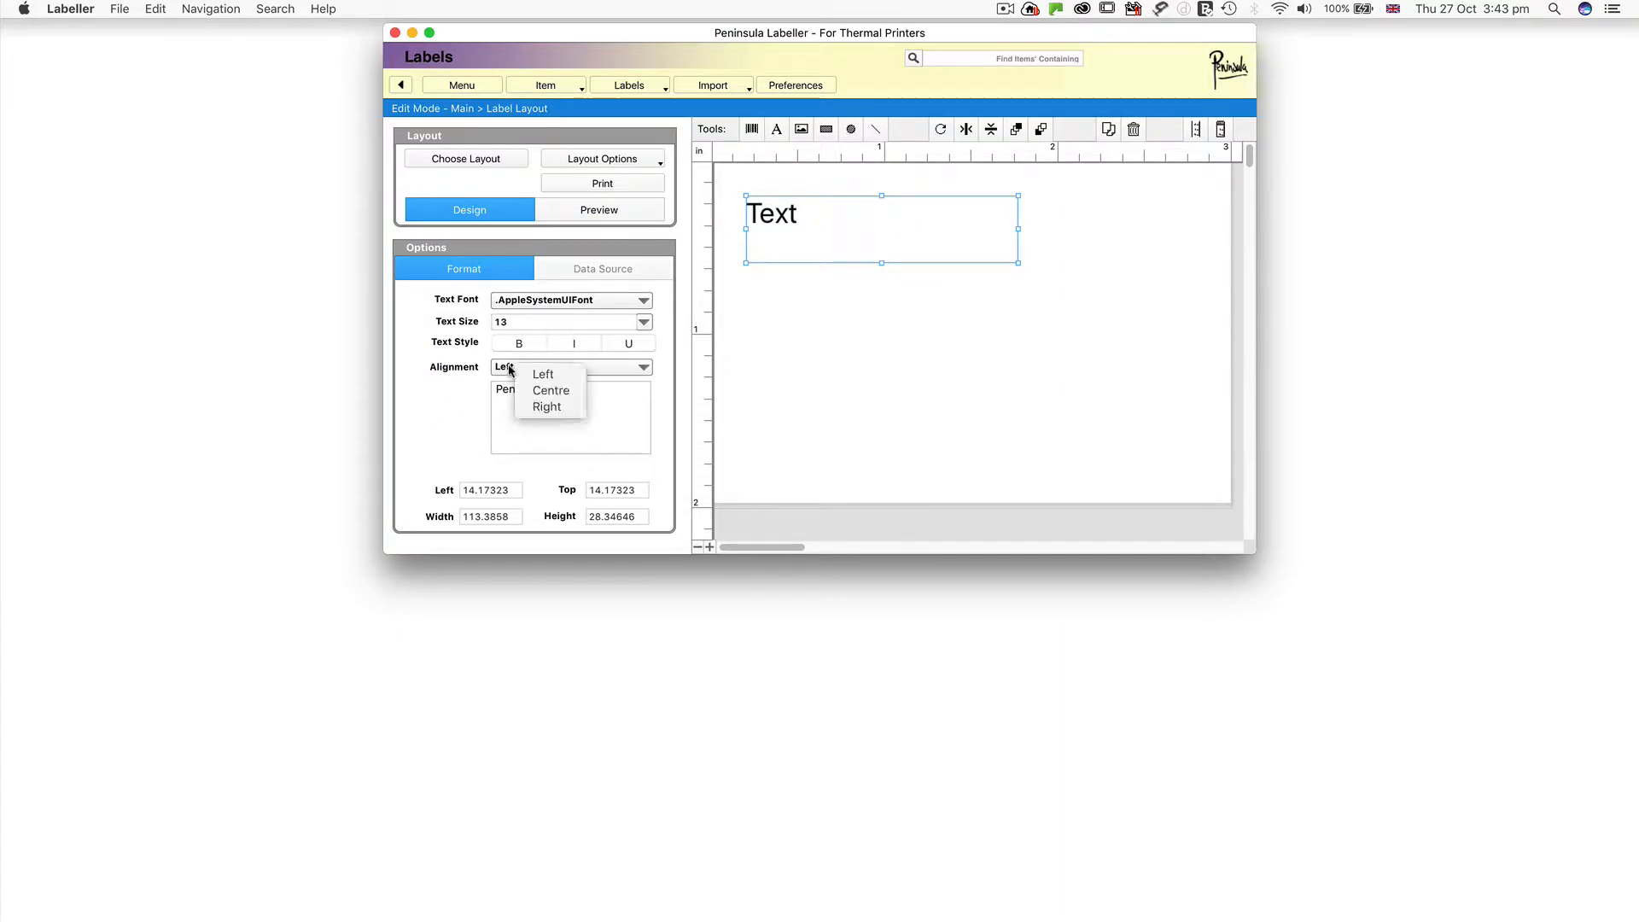
left_click(543, 373)
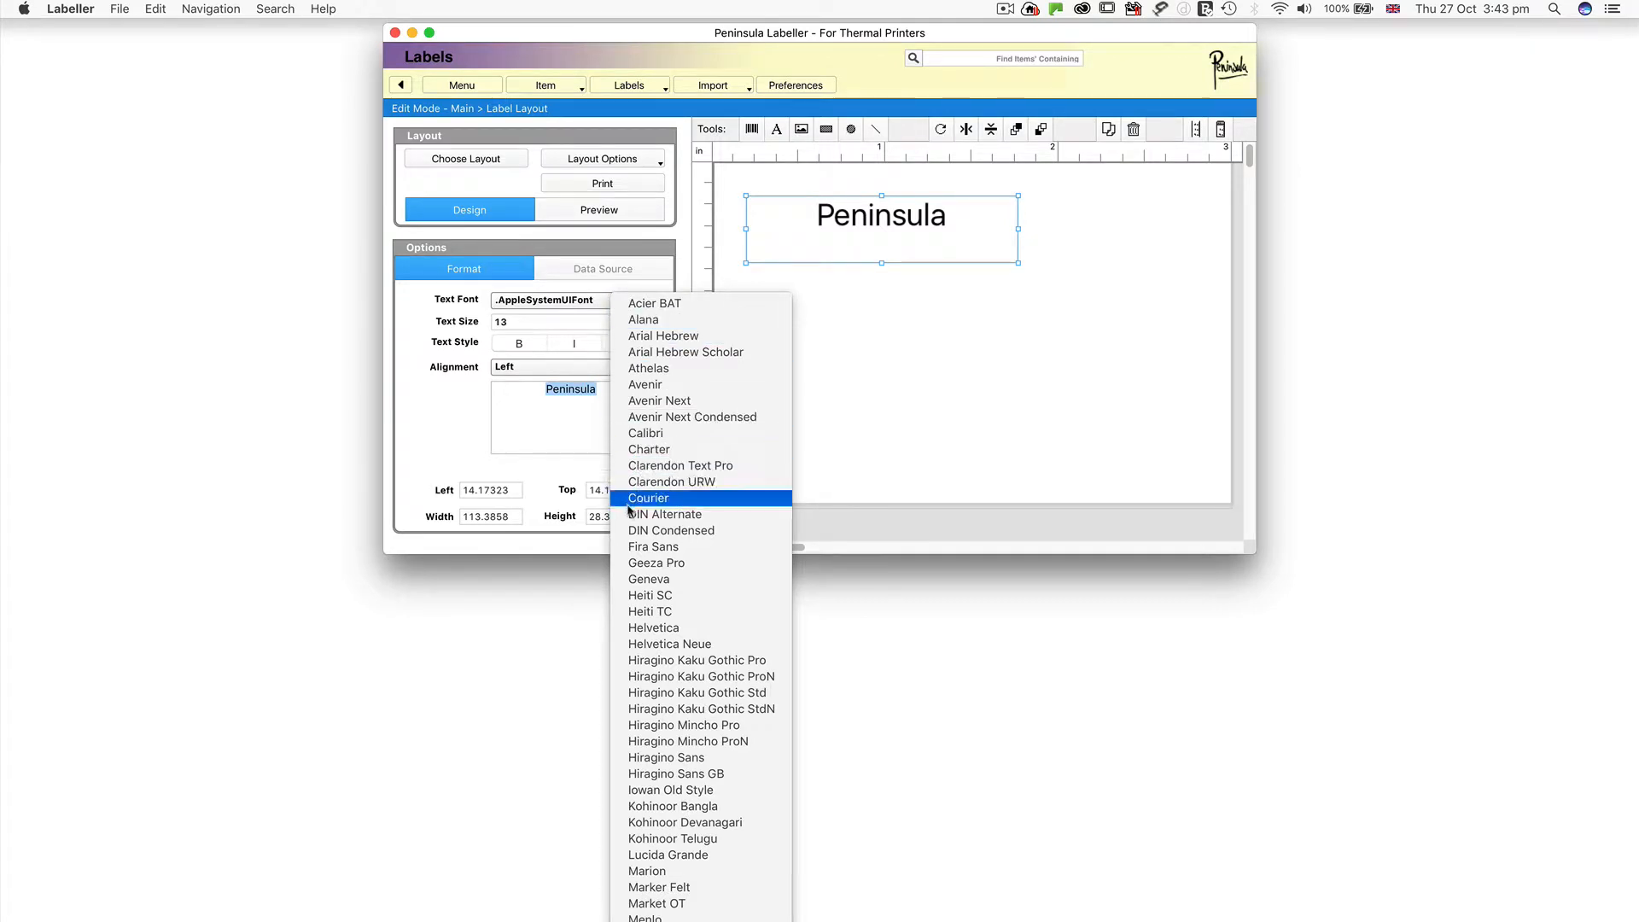
left_click(665, 513)
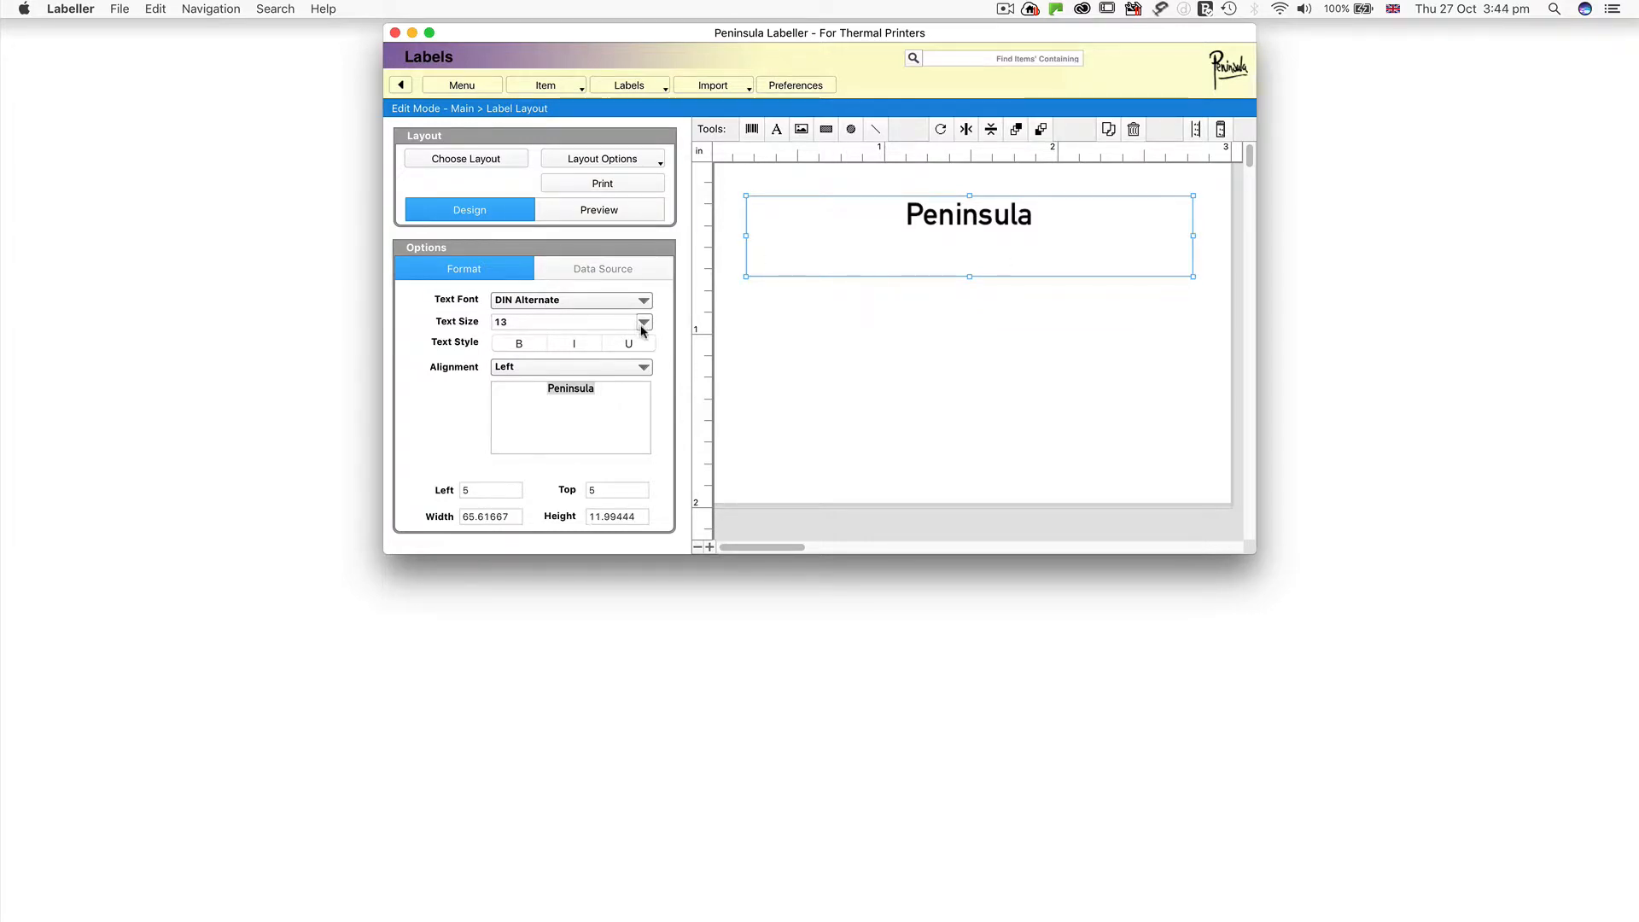
mouse_move(664, 532)
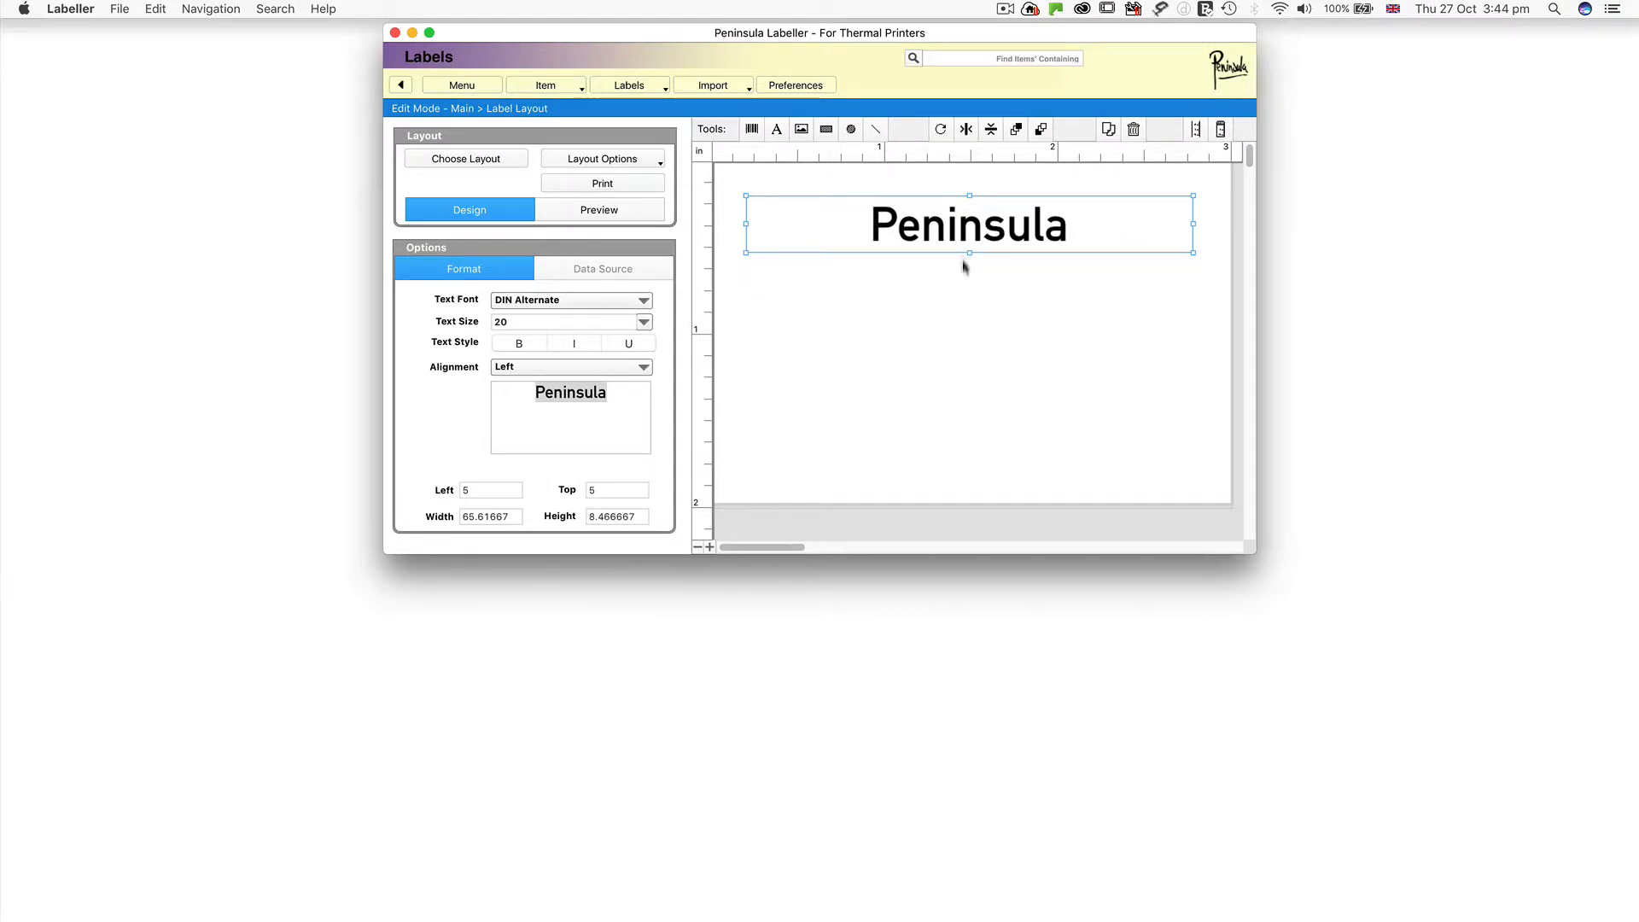
left_click(751, 129)
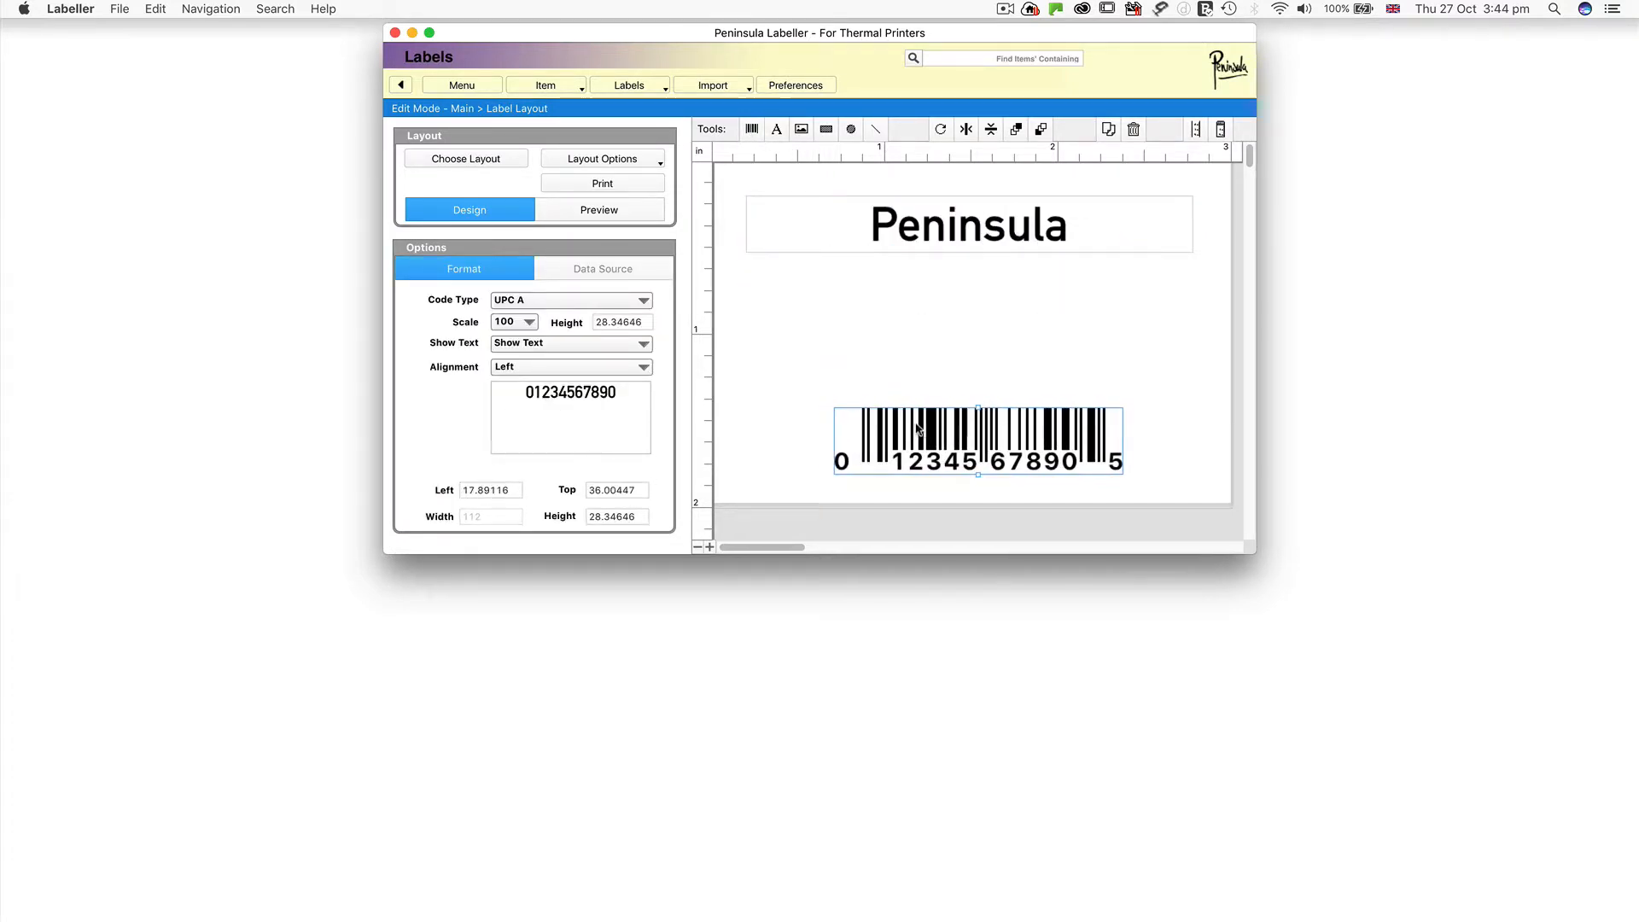
left_click(569, 366)
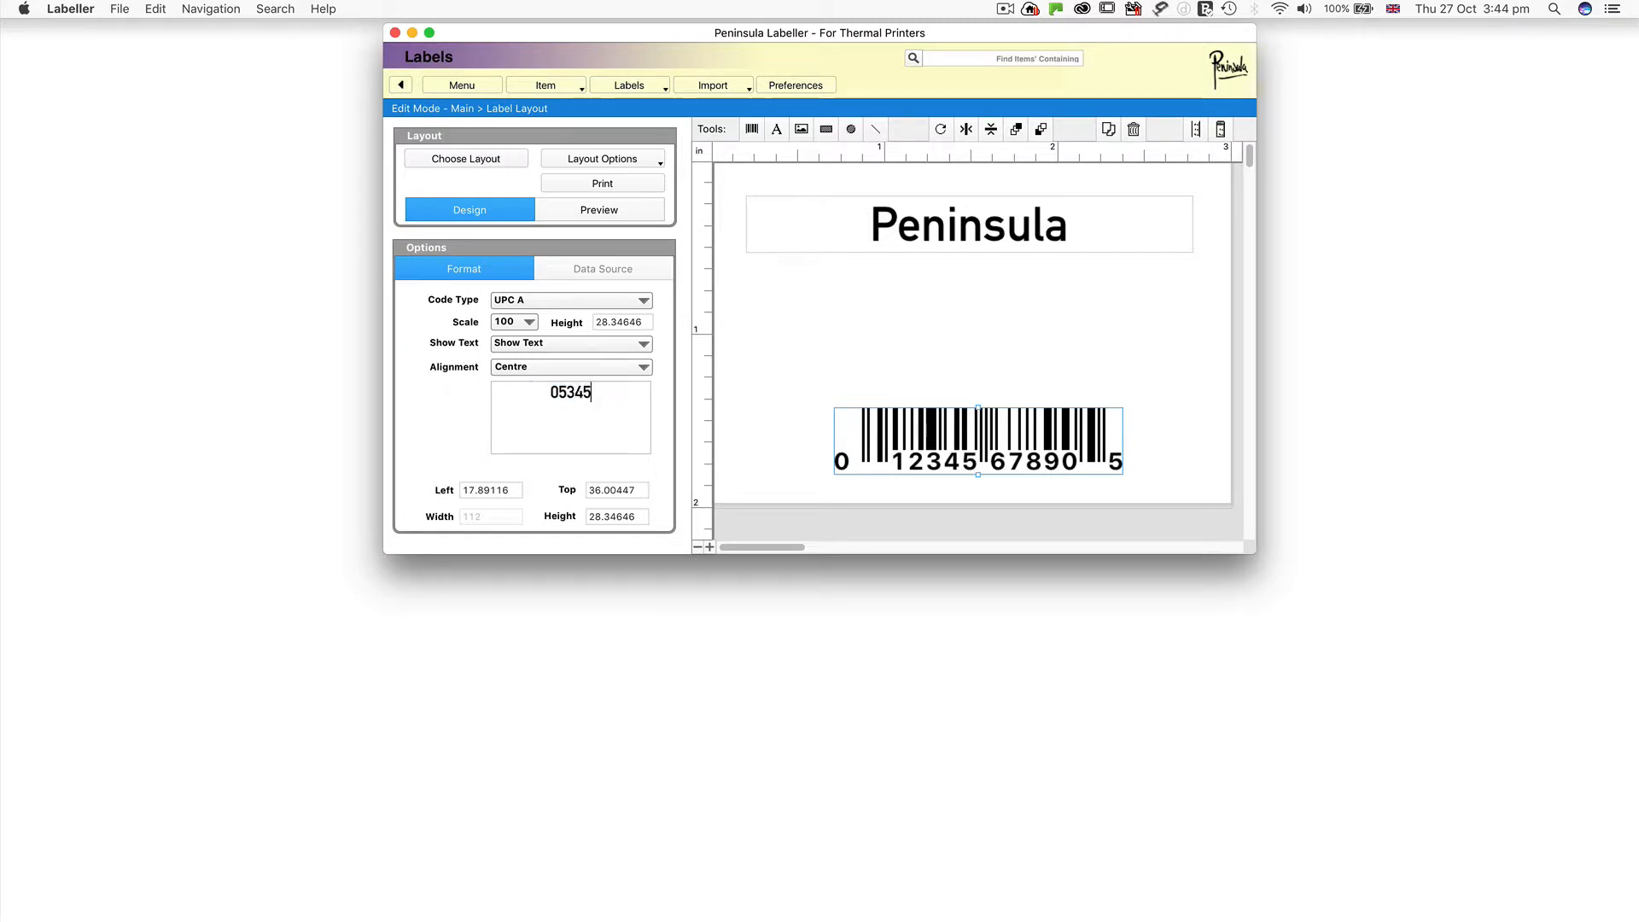
type("678912")
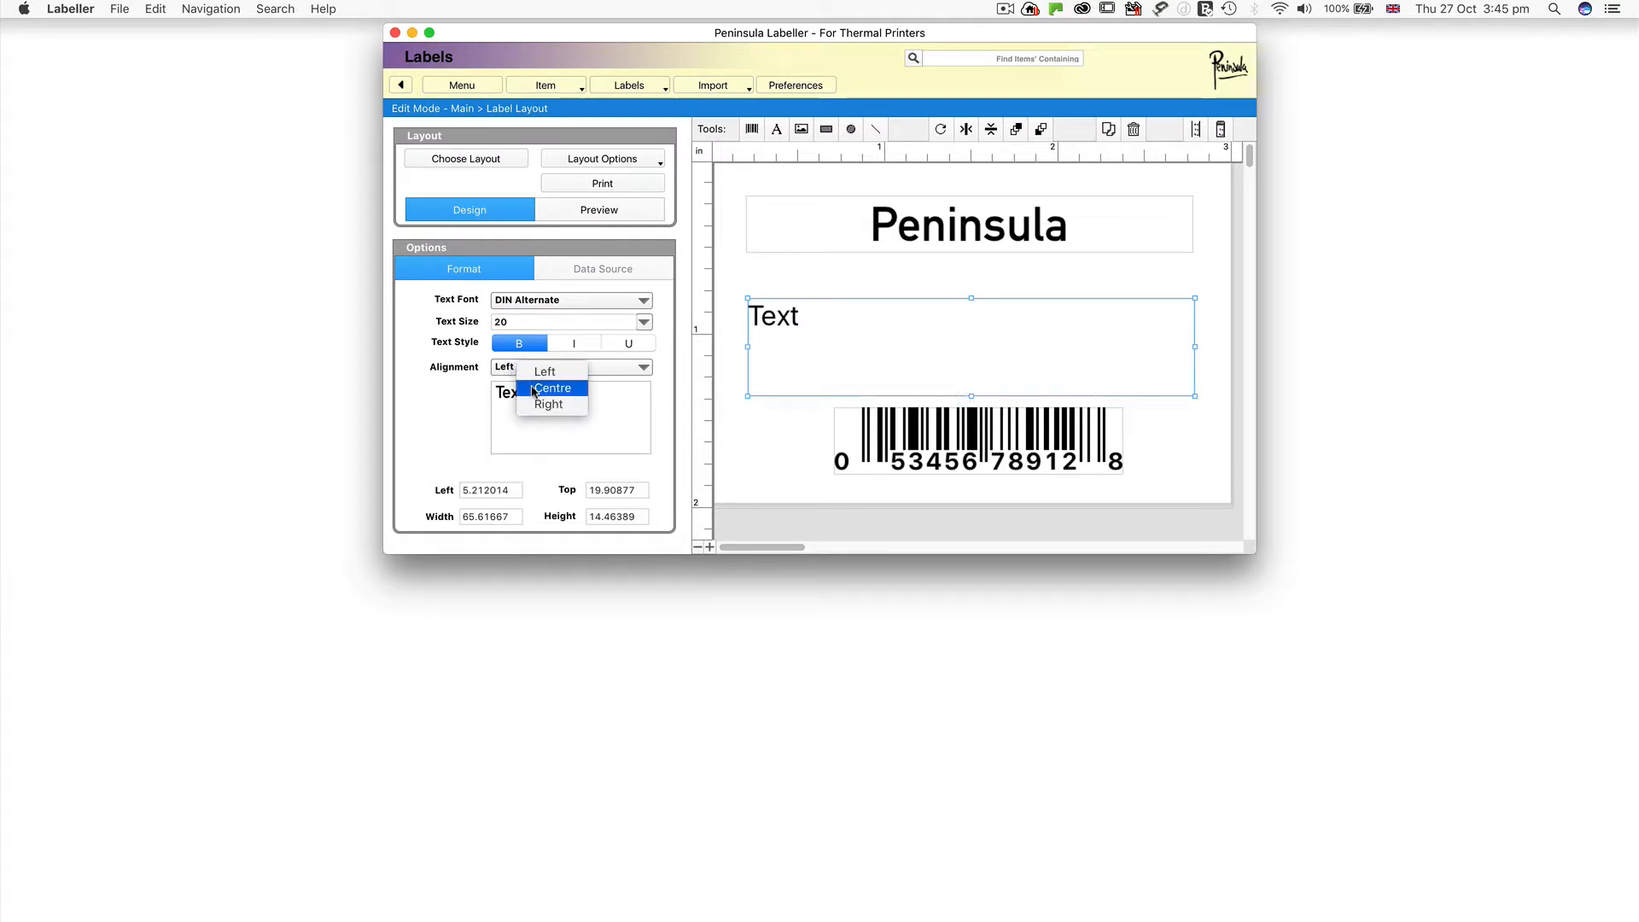
Make the second text box read 'It's Great!' centred, in Alana at size 18.
left_click(552, 388)
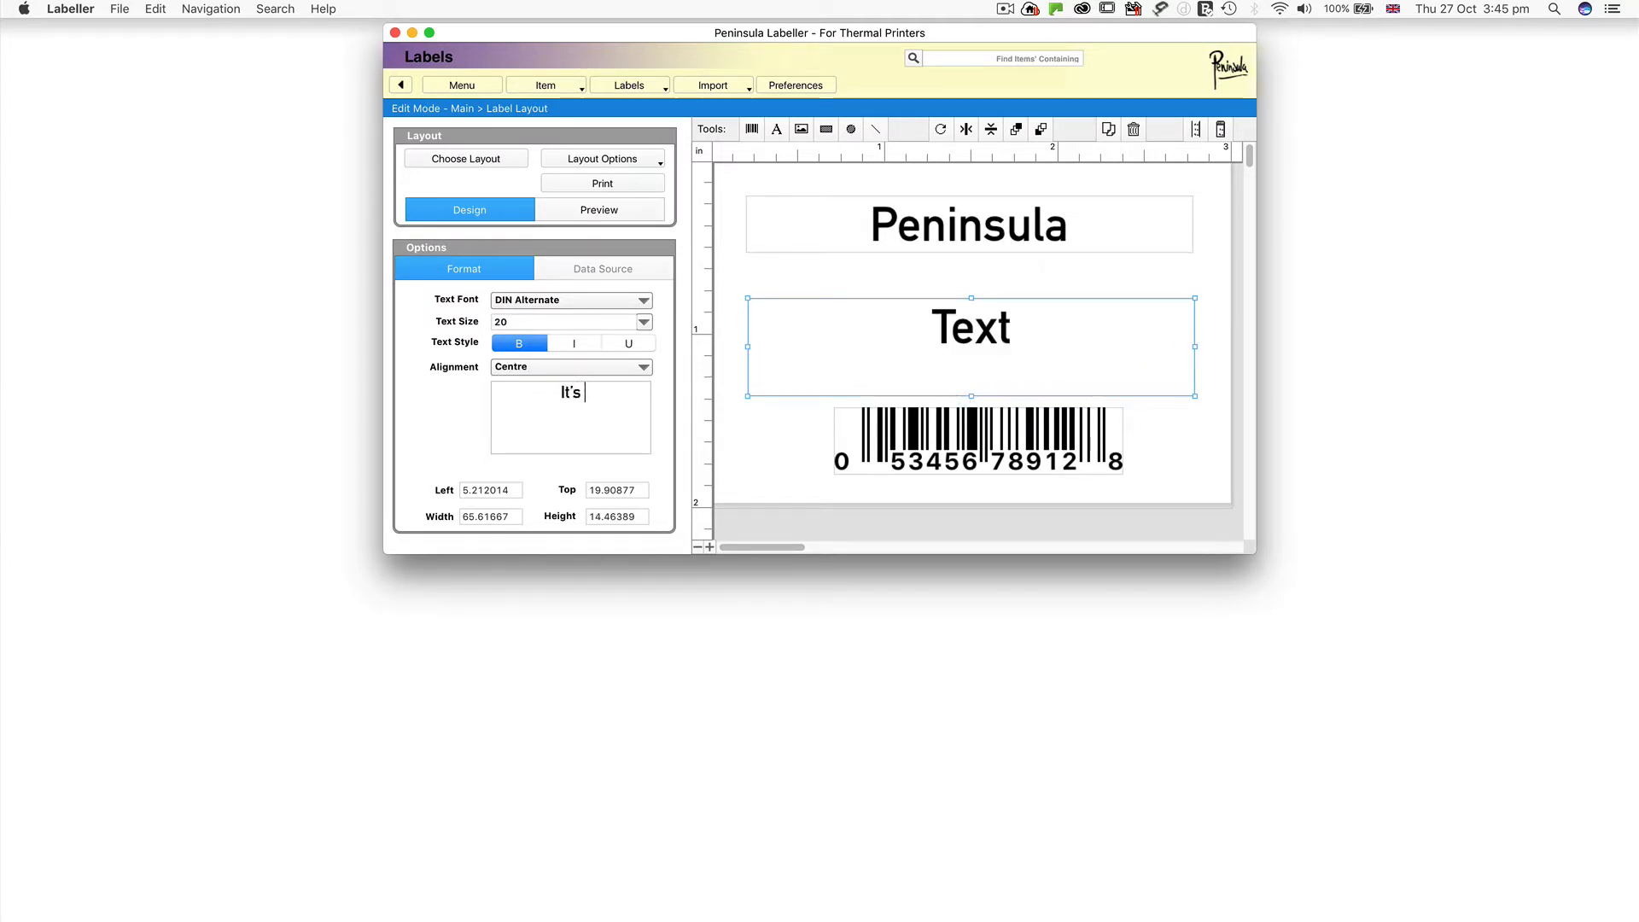
type("Great!")
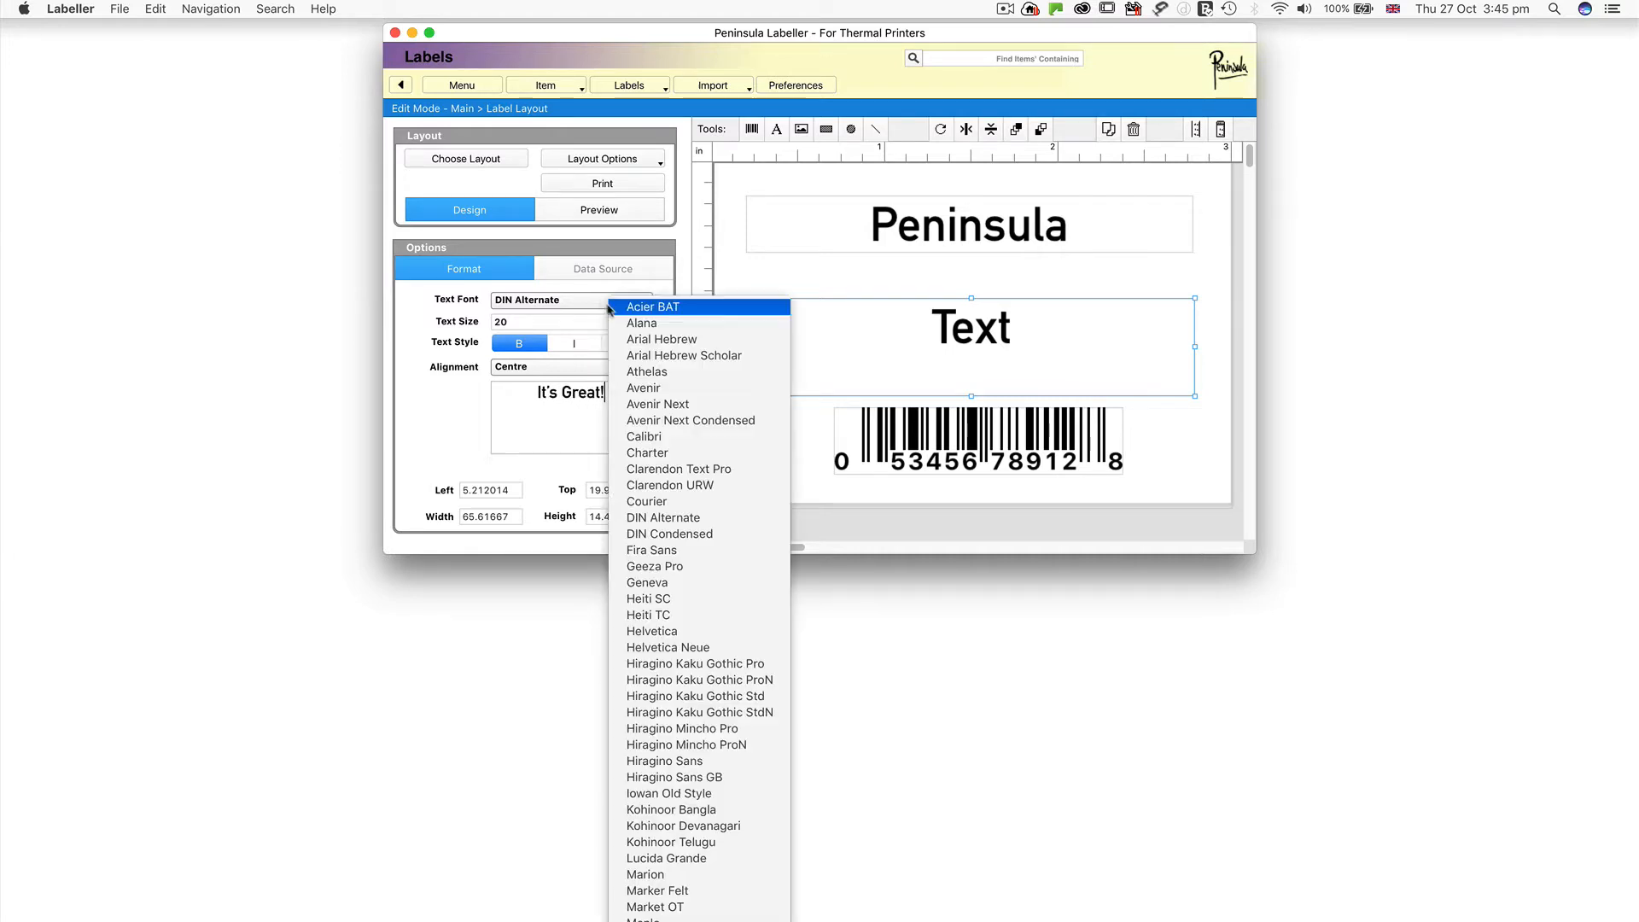
left_click(642, 322)
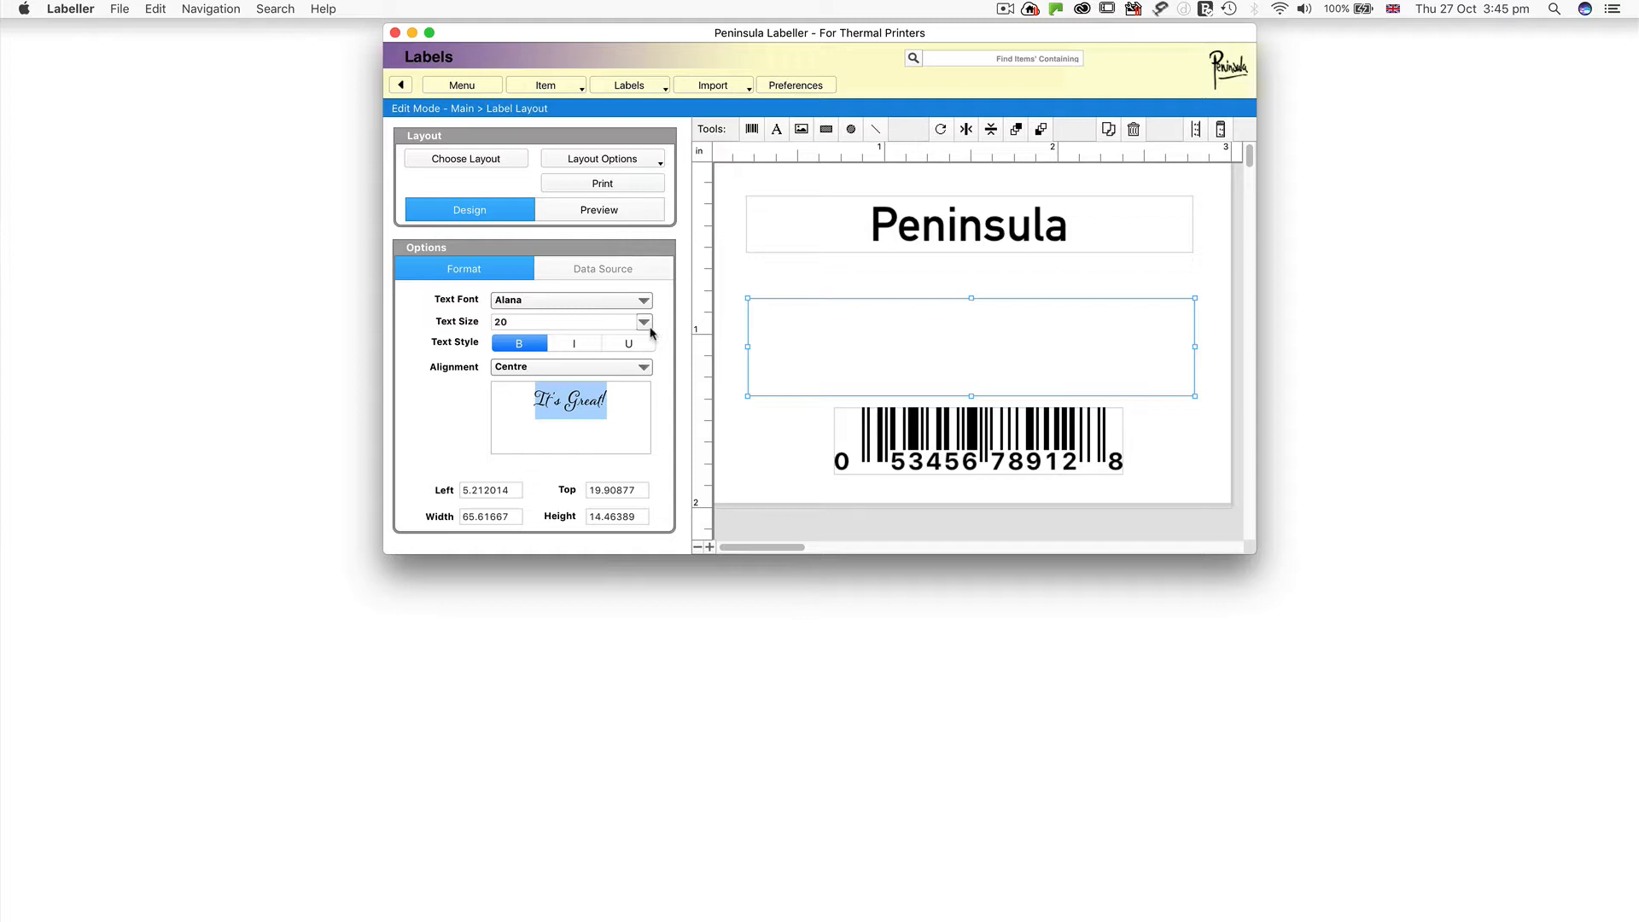
left_click(643, 321)
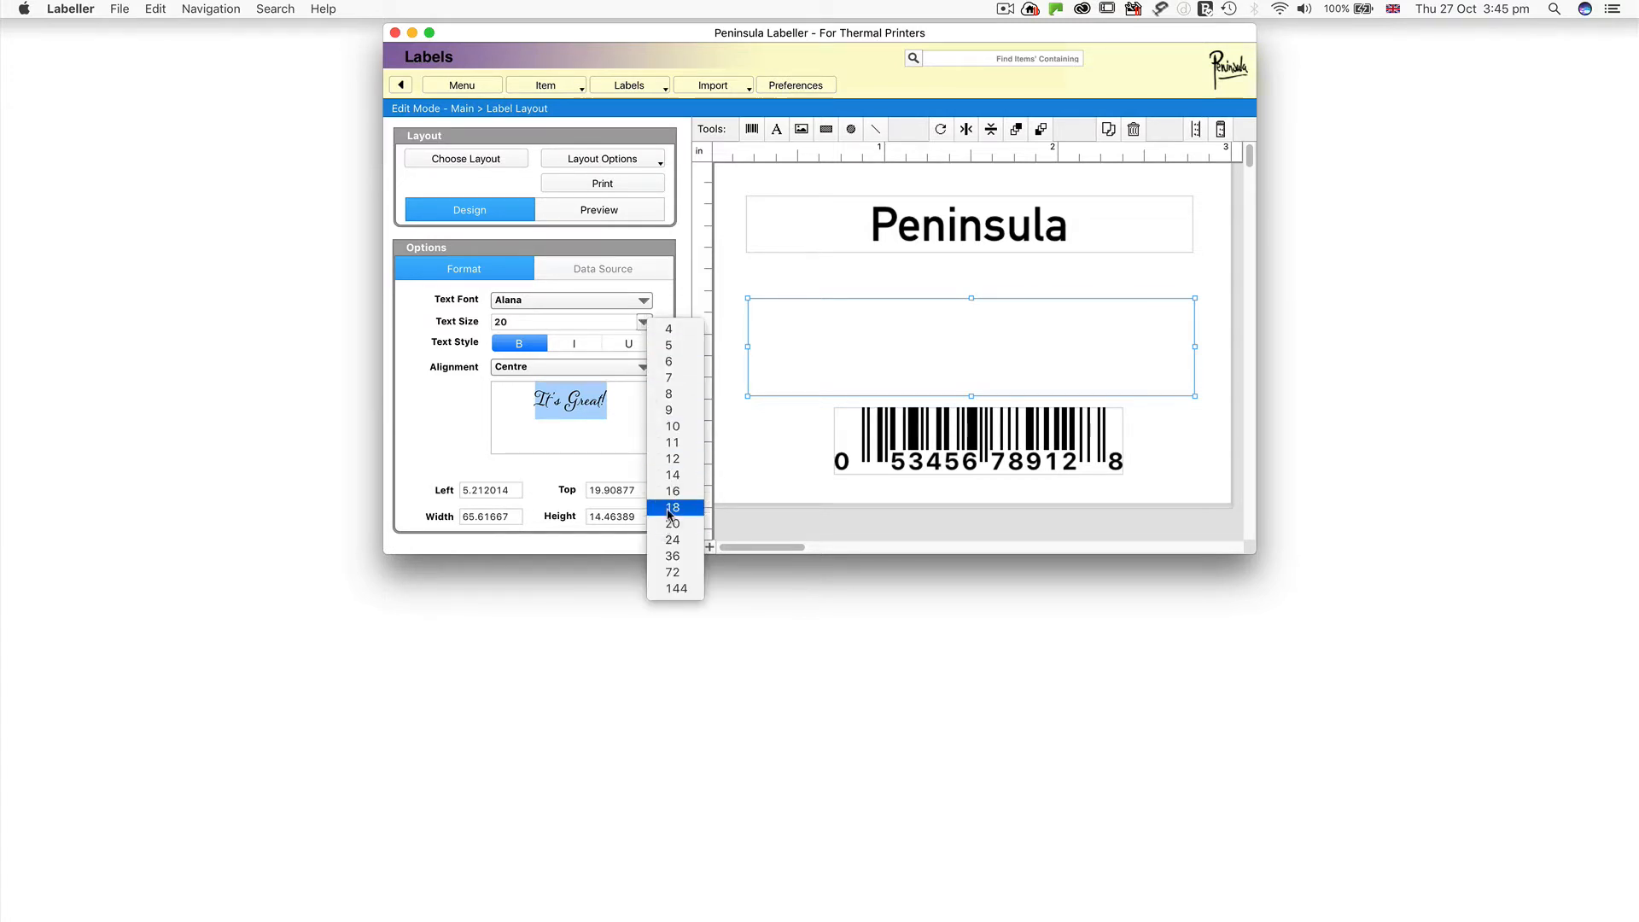
left_click(672, 507)
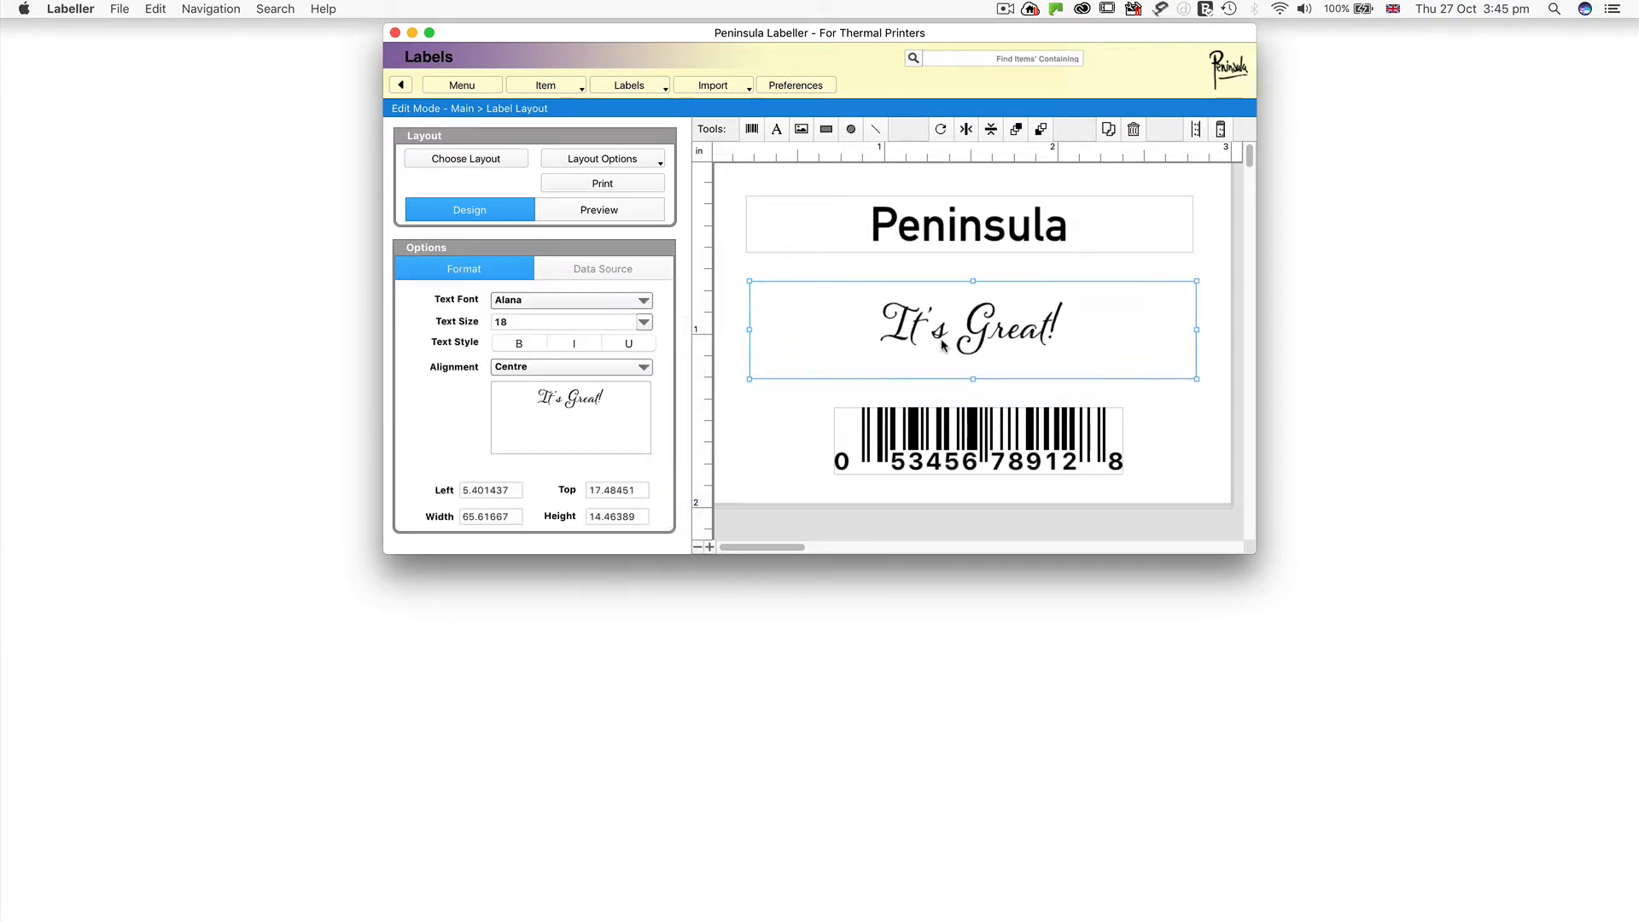
left_click(899, 497)
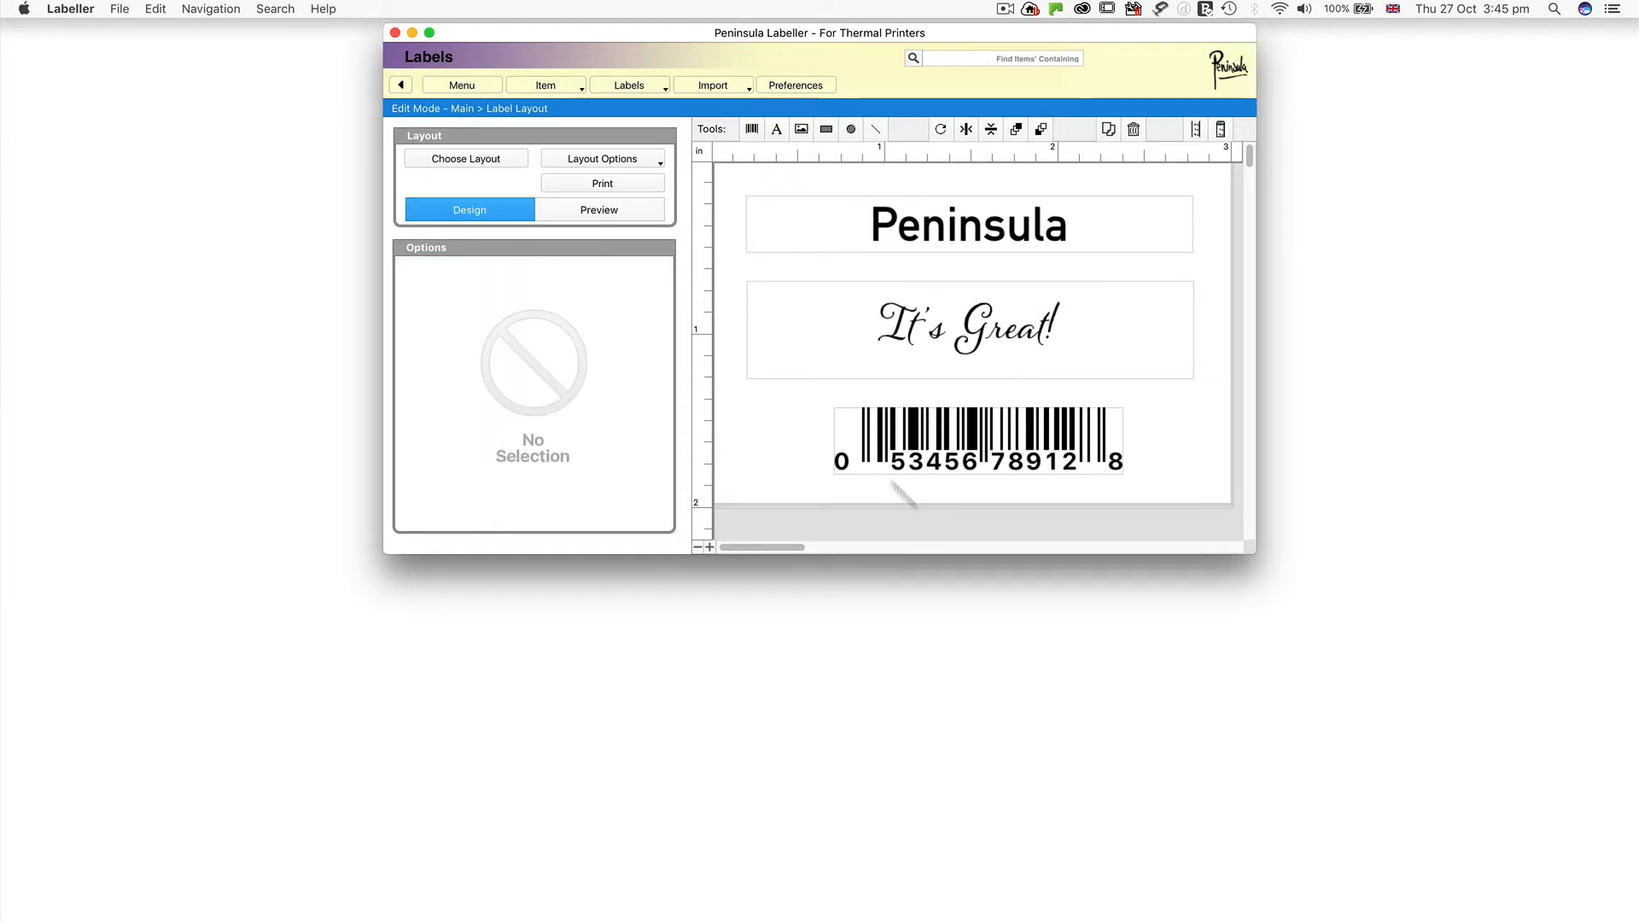
Preview the label, save the layout changes, and print one copy.
left_click(599, 209)
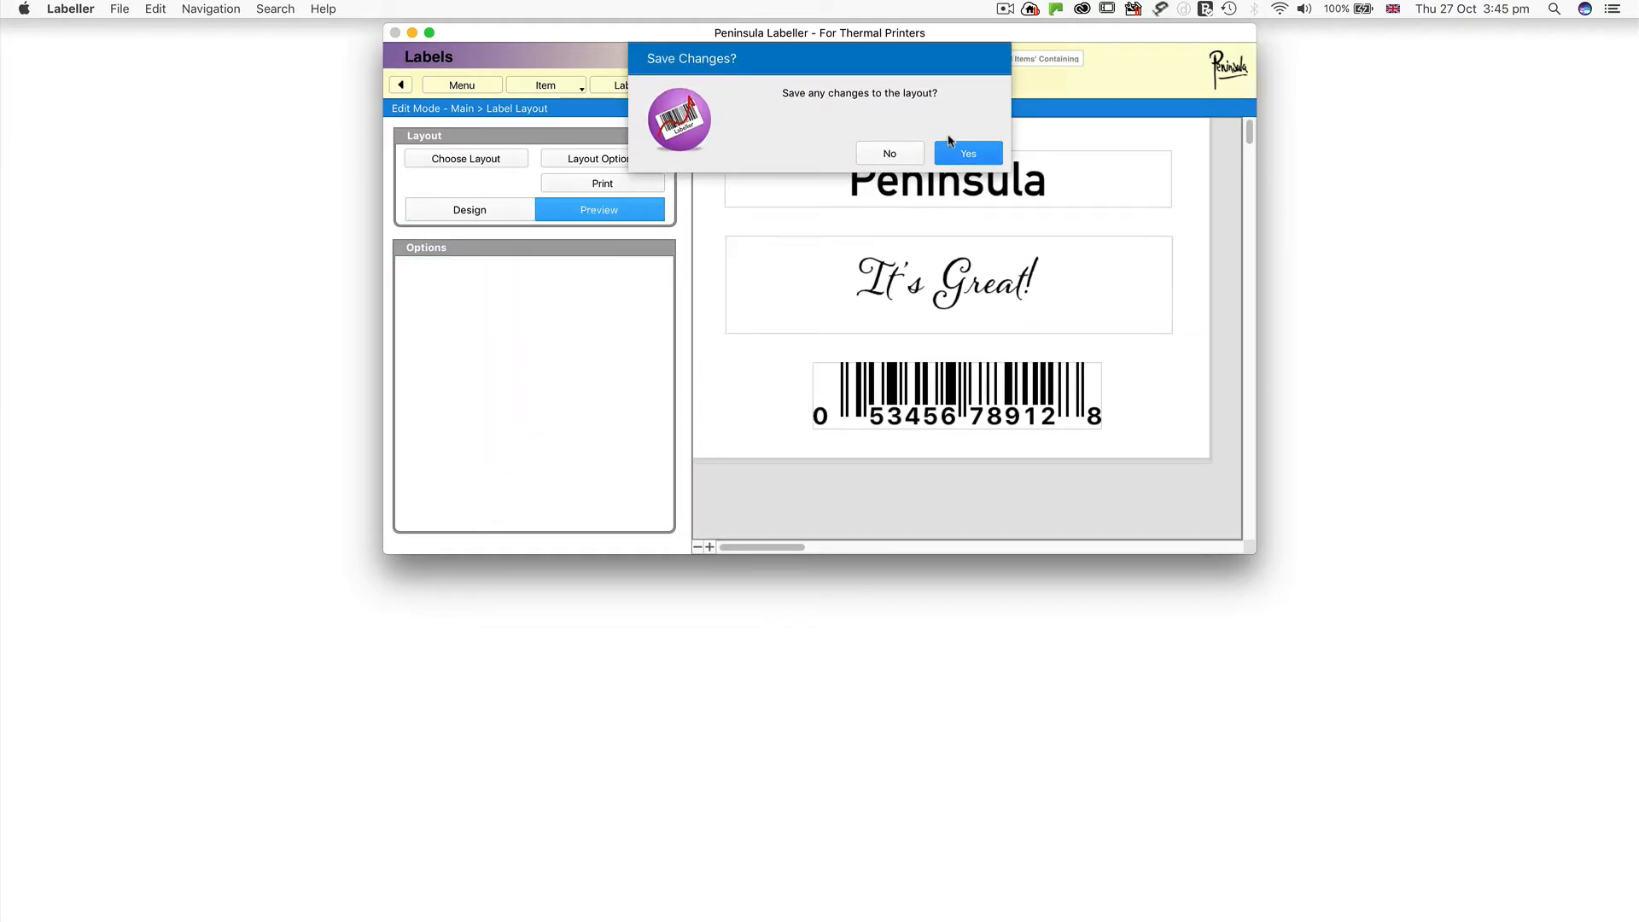
left_click(966, 153)
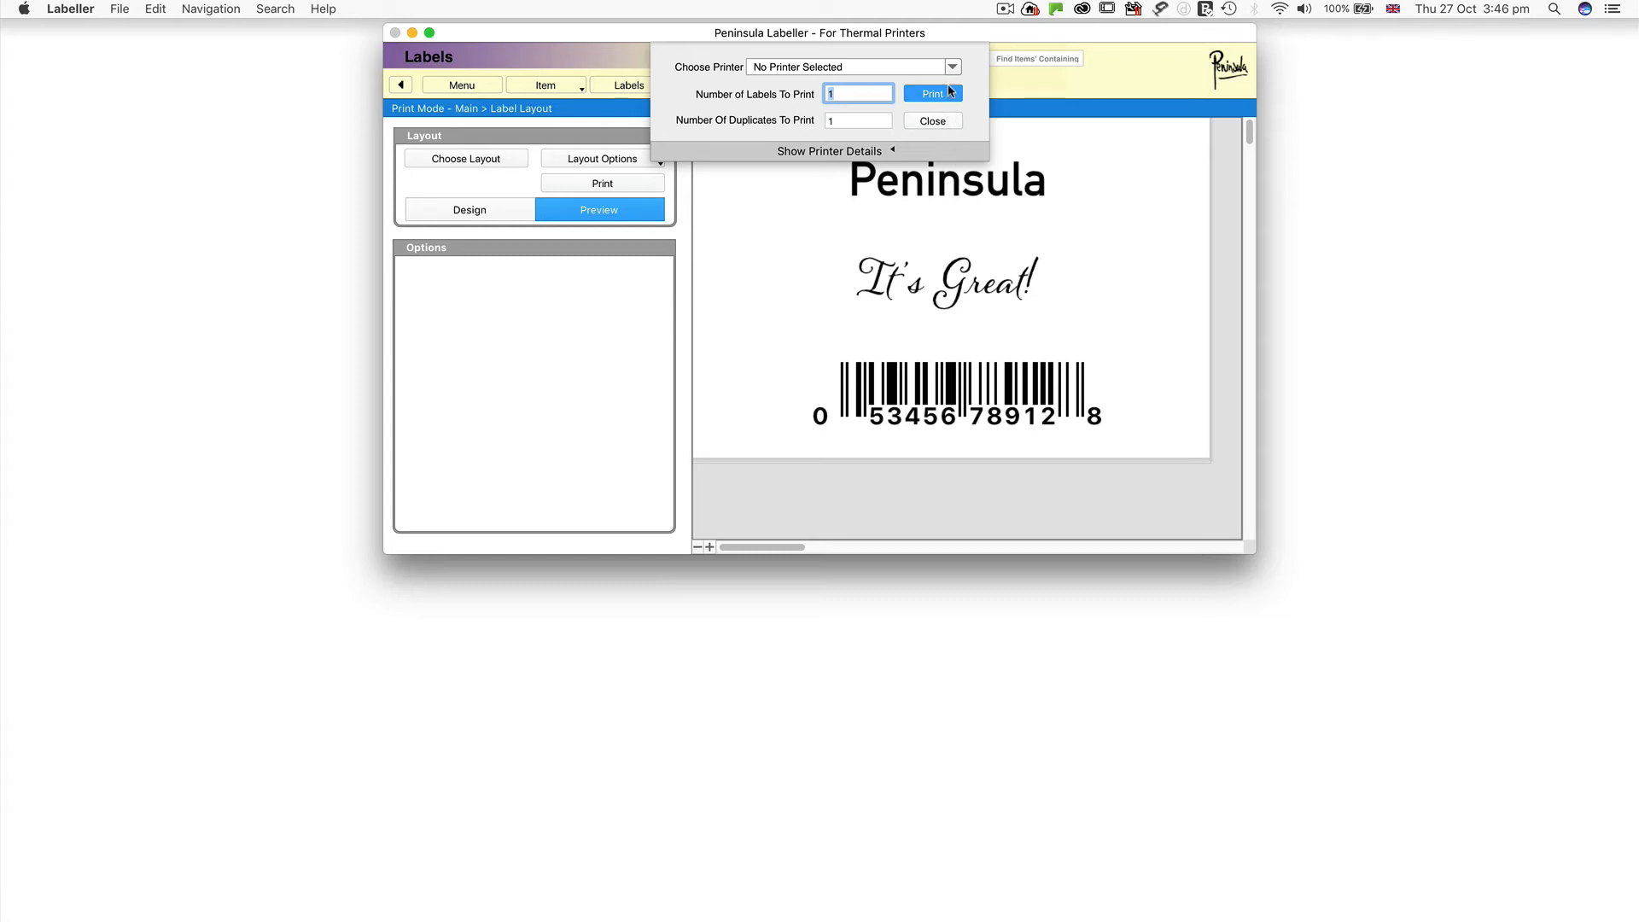
left_click(930, 120)
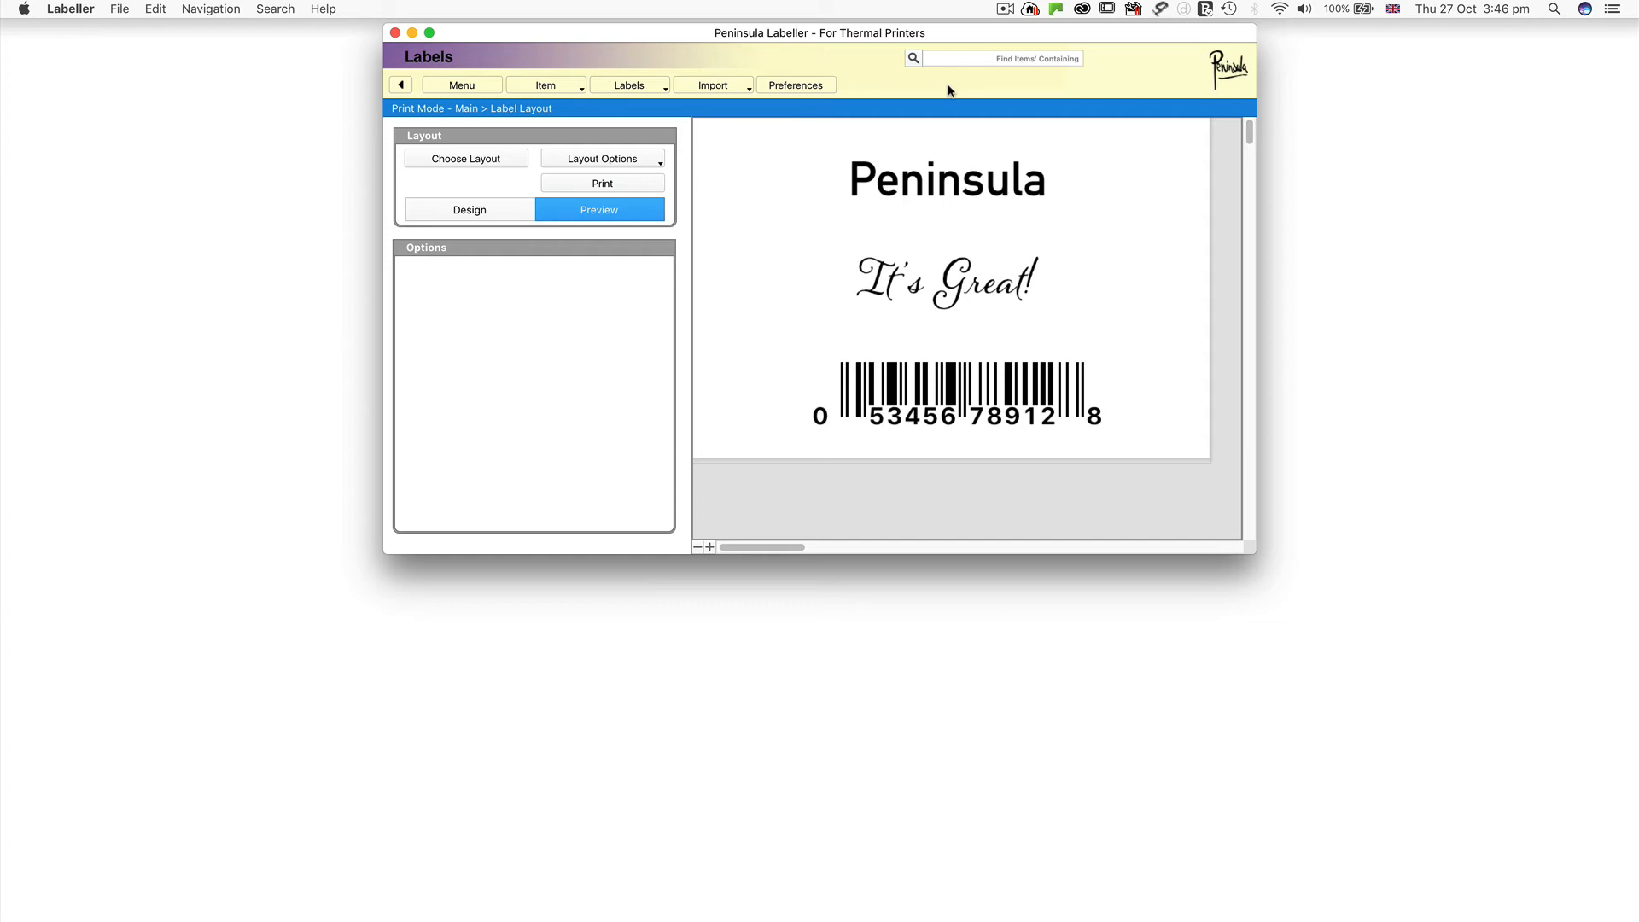